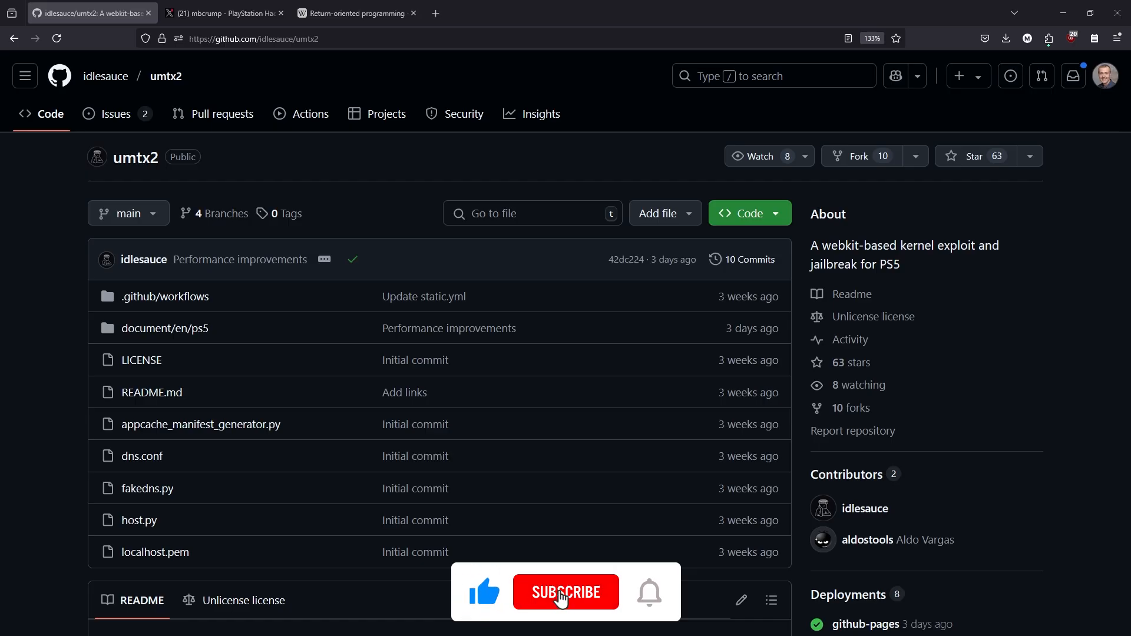
- Open umtx2's 'Performance improvements' commit, highlight 'rop', and switch to the Return-oriented programming article
click(565, 592)
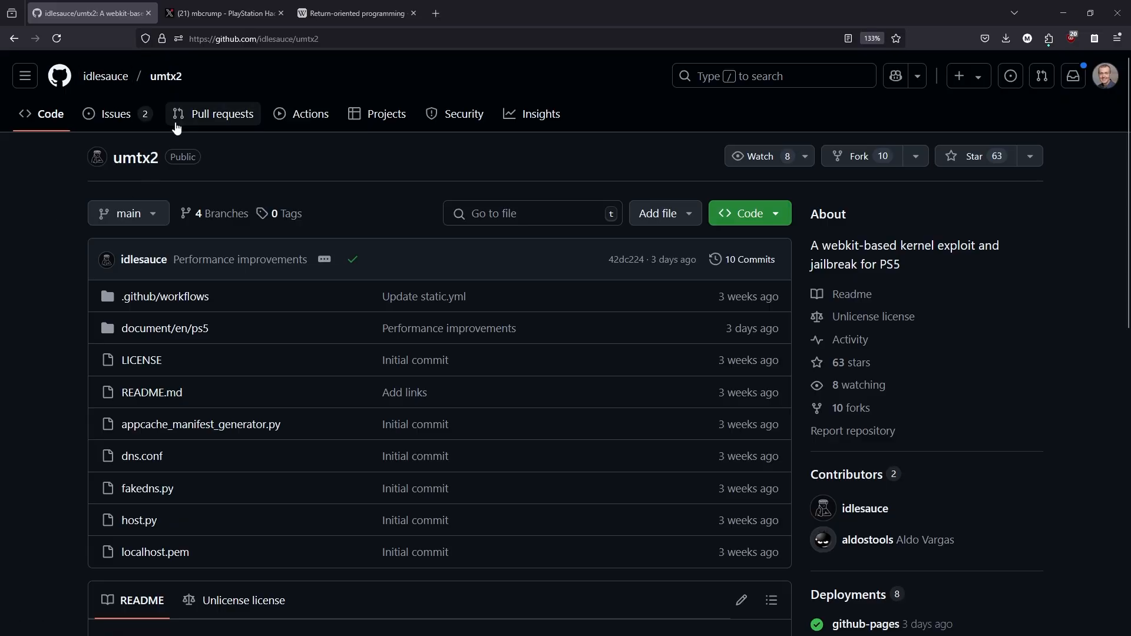
mouse_move(165, 75)
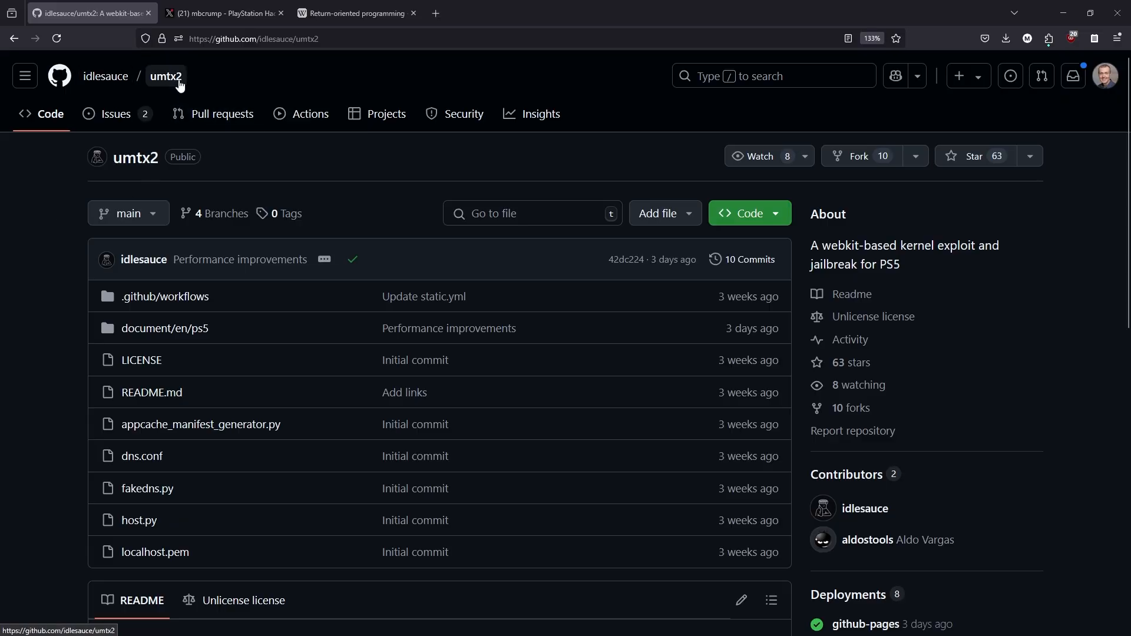
mouse_move(604, 273)
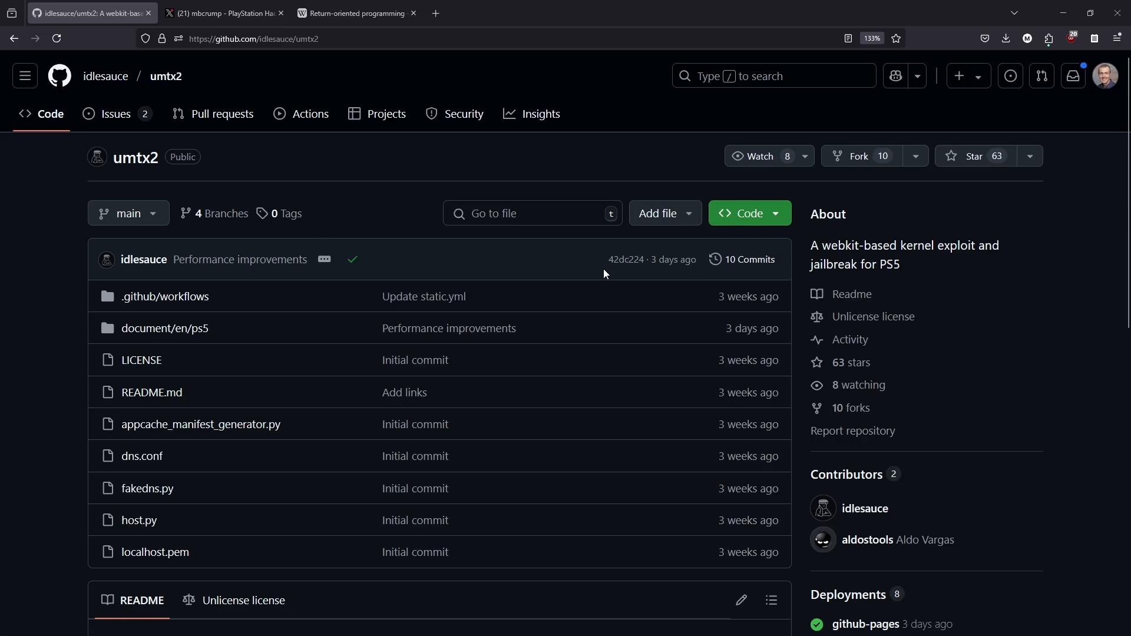
click(748, 259)
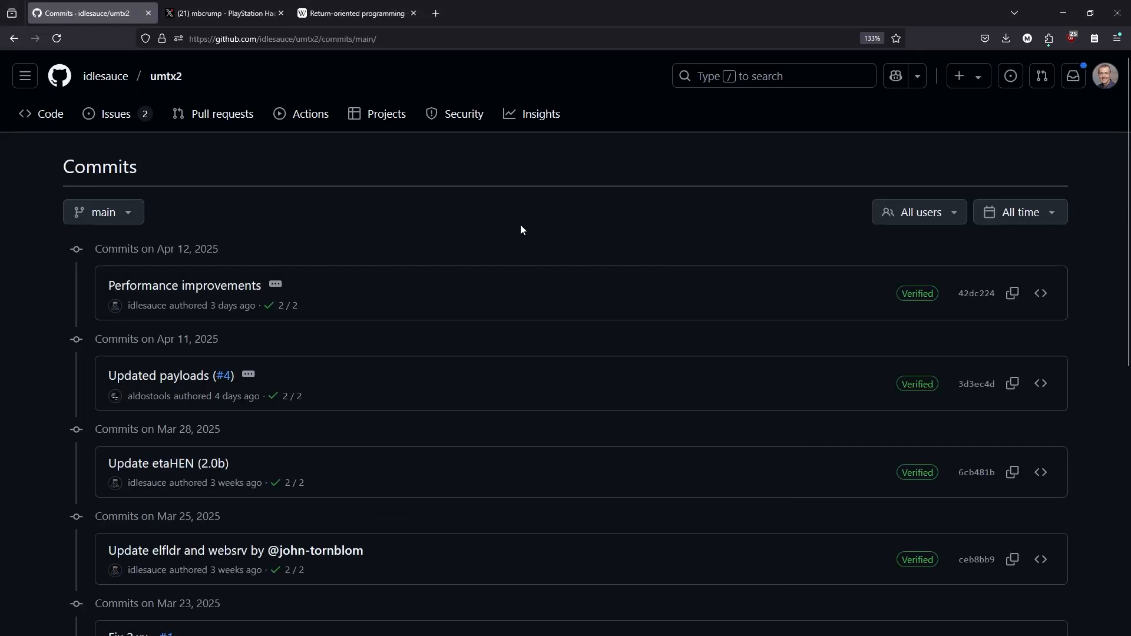
mouse_move(212, 264)
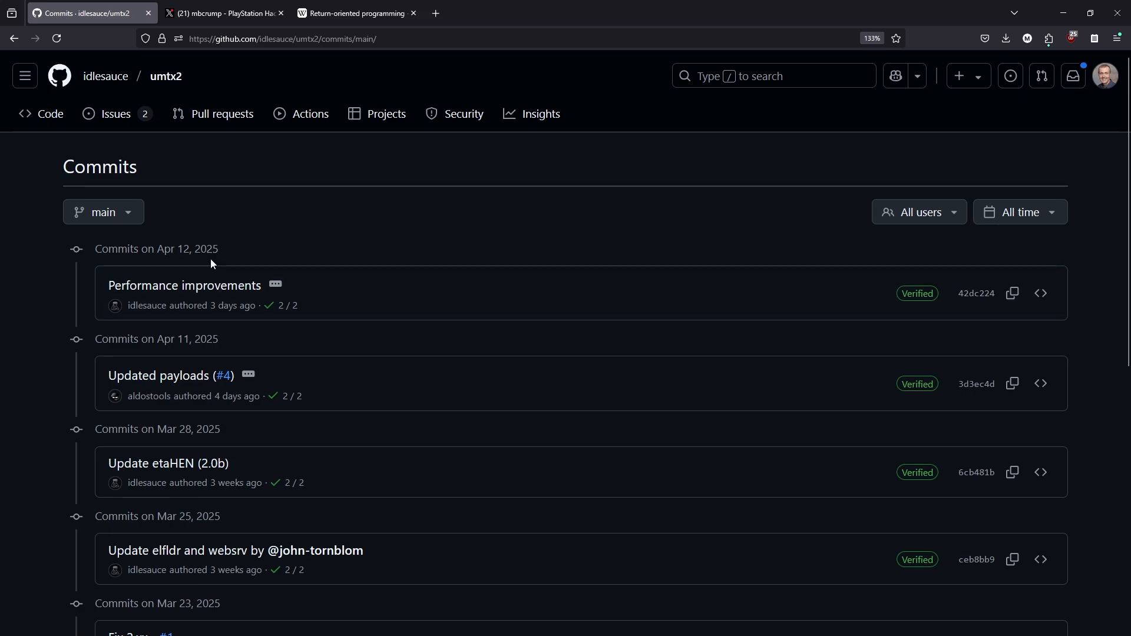
click(183, 285)
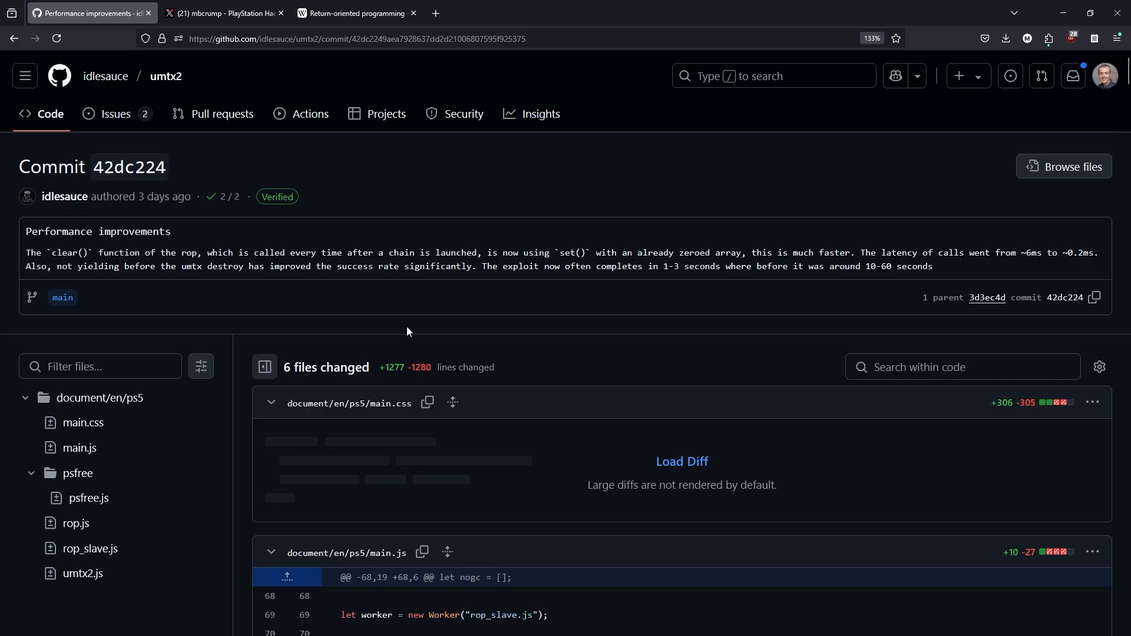
mouse_move(122, 264)
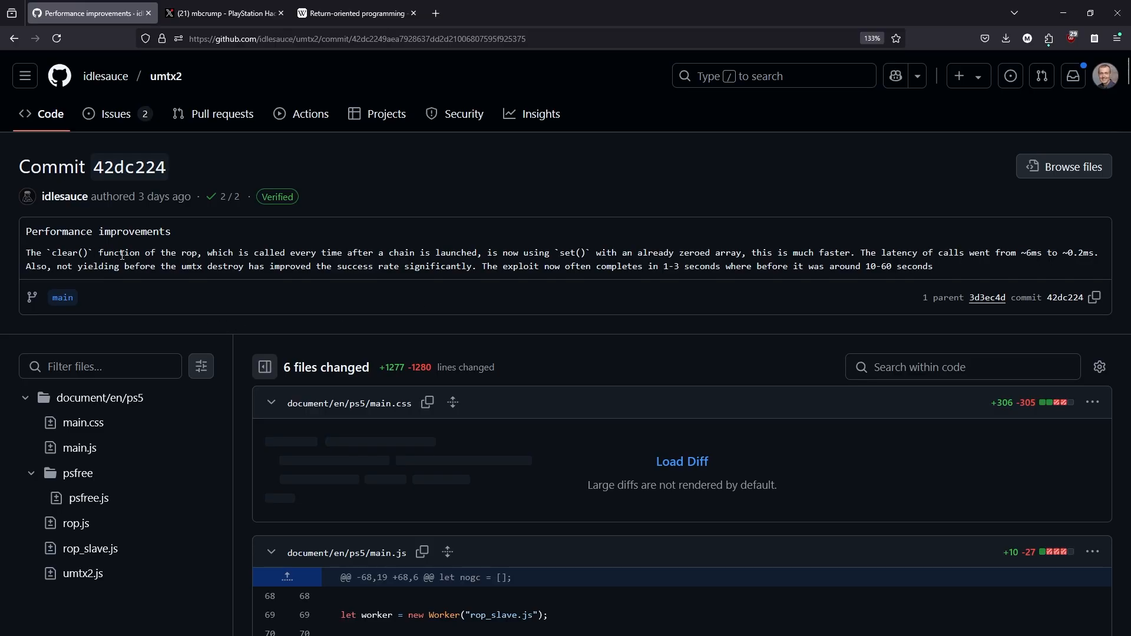
double_click(188, 253)
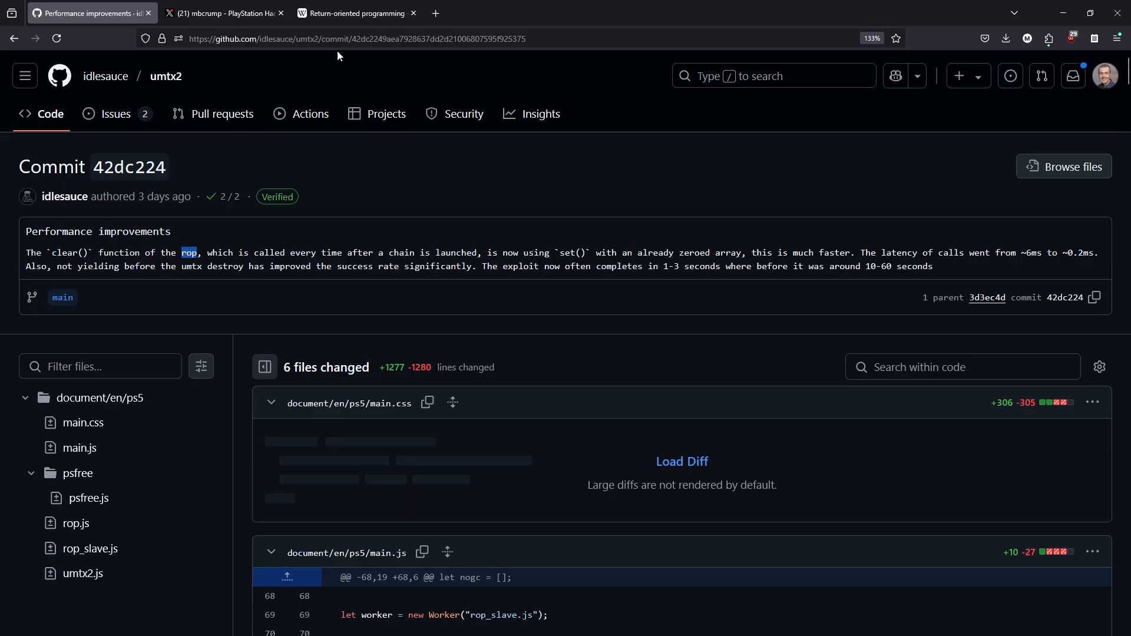
click(353, 13)
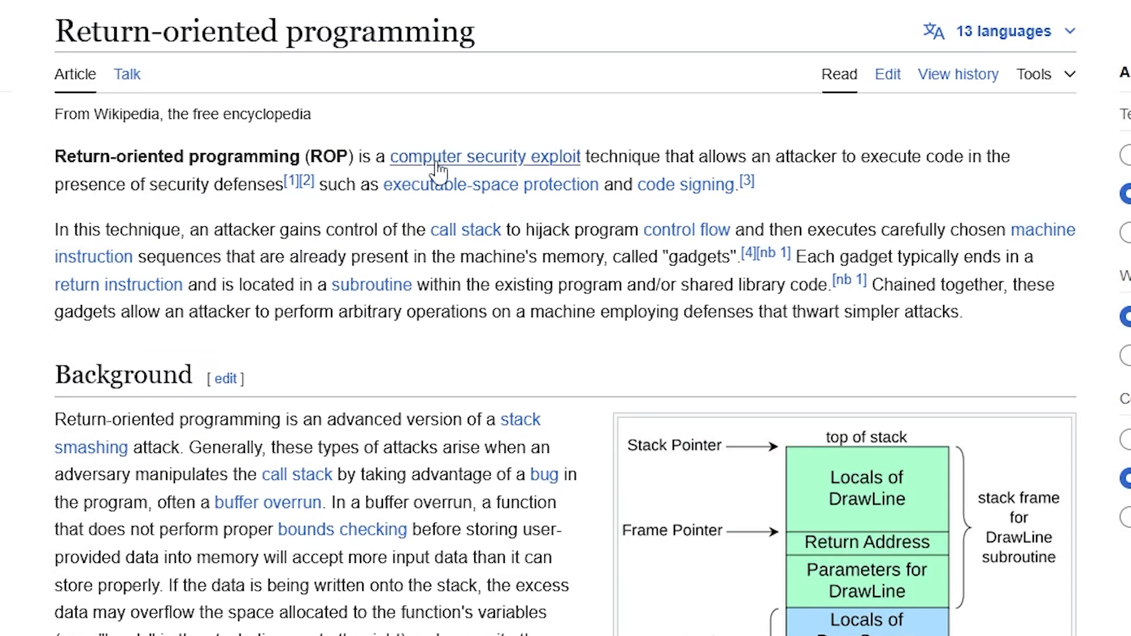
mouse_move(656, 155)
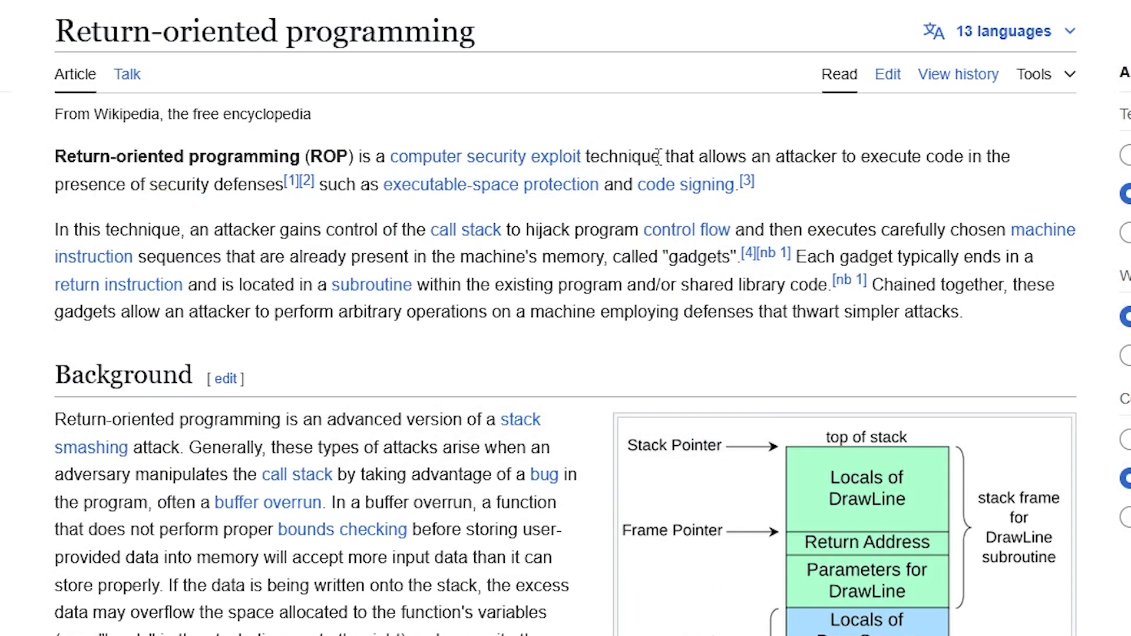
mouse_move(920, 156)
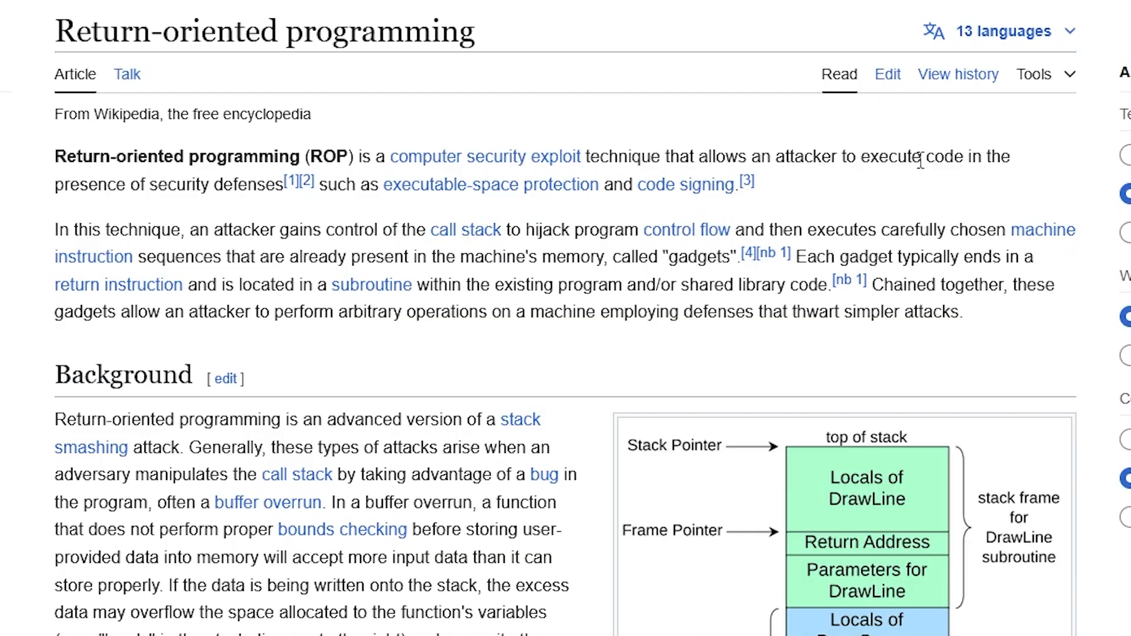
mouse_move(97, 192)
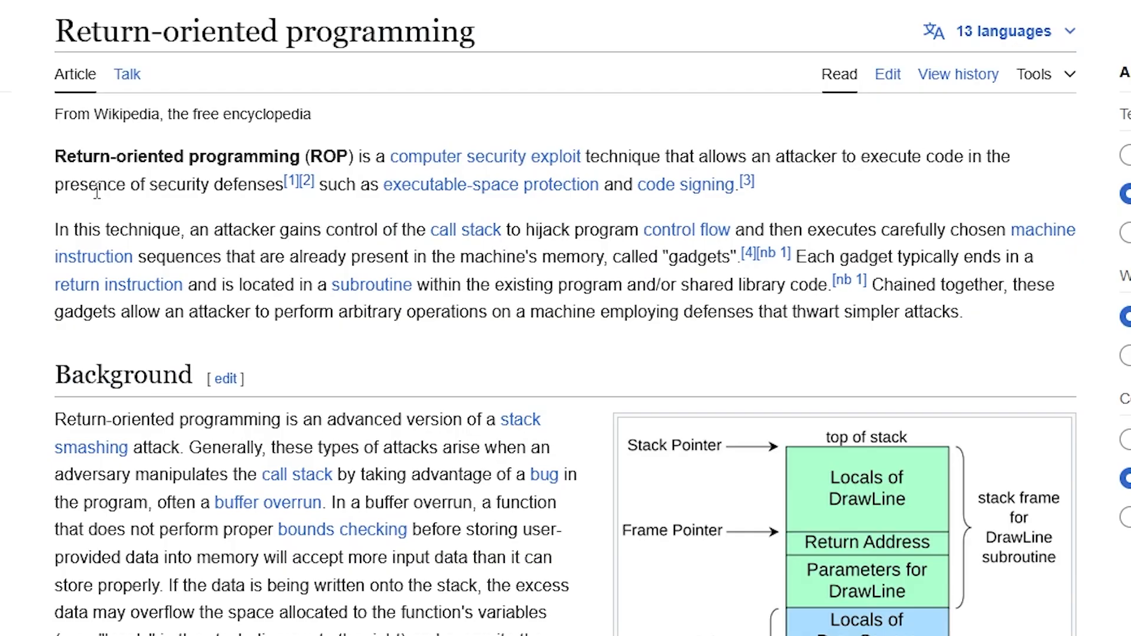
mouse_move(271, 189)
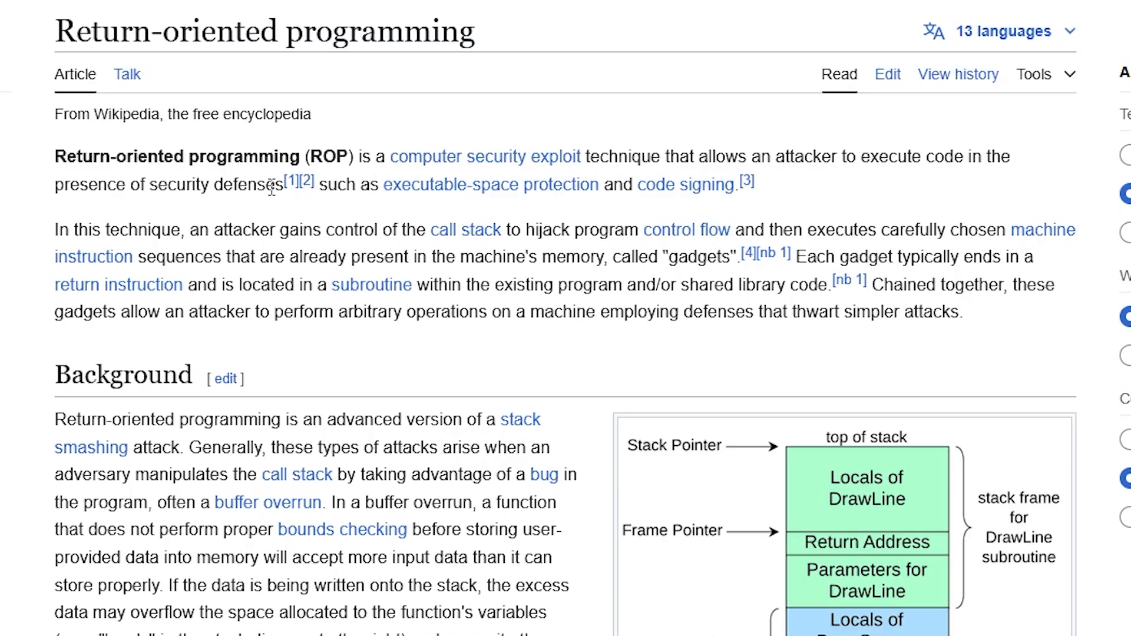
mouse_move(450, 209)
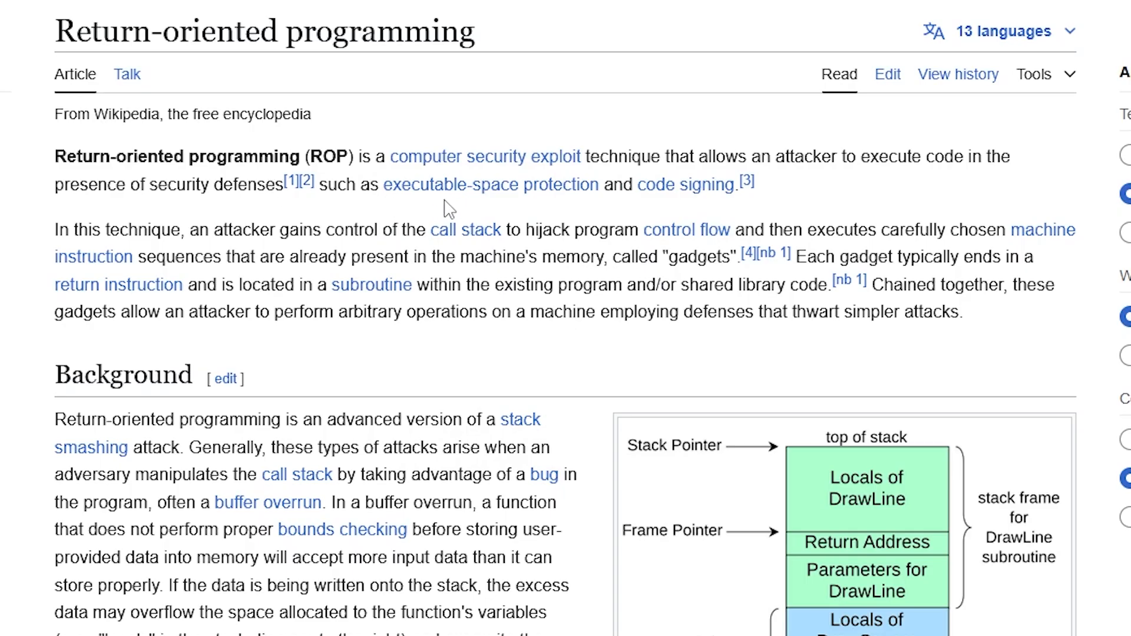
mouse_move(754, 212)
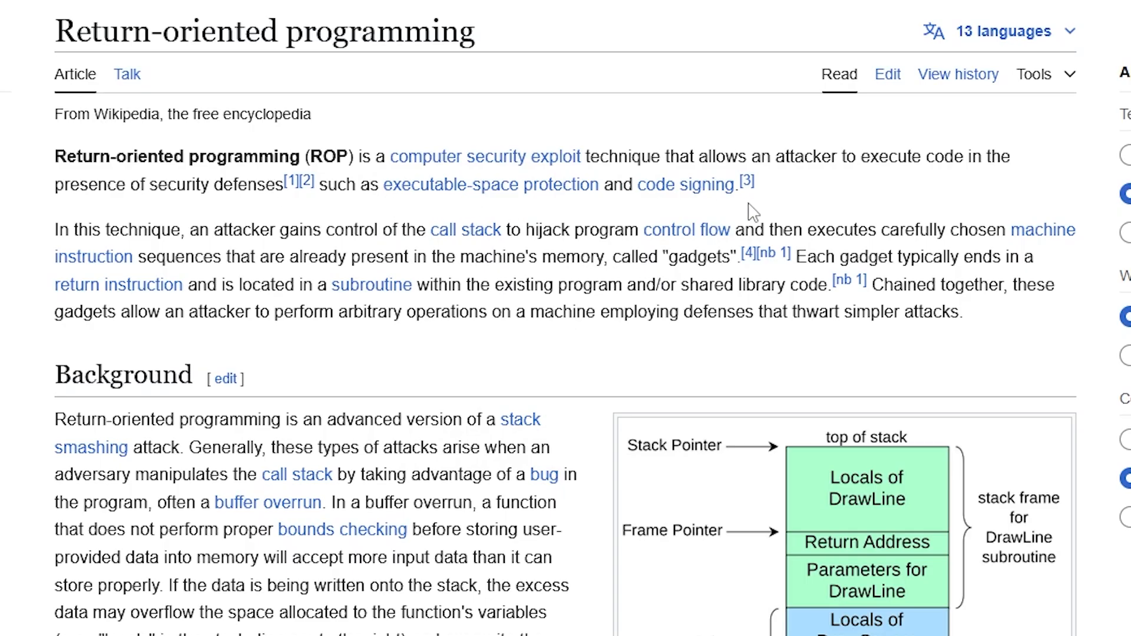
click(86, 13)
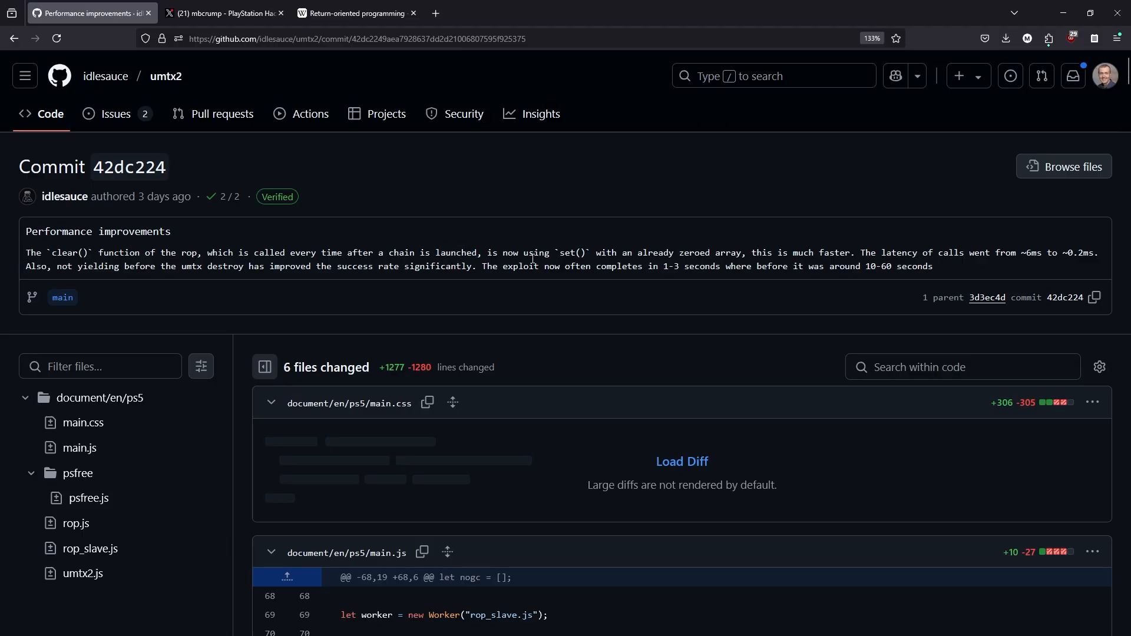
double_click(579, 254)
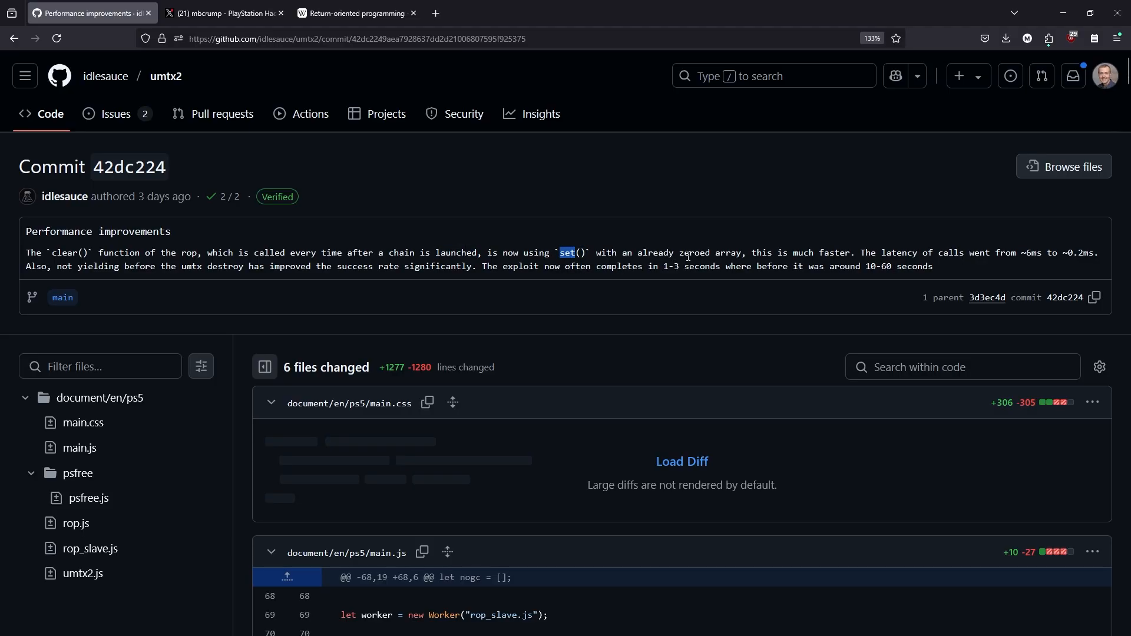
mouse_move(851, 252)
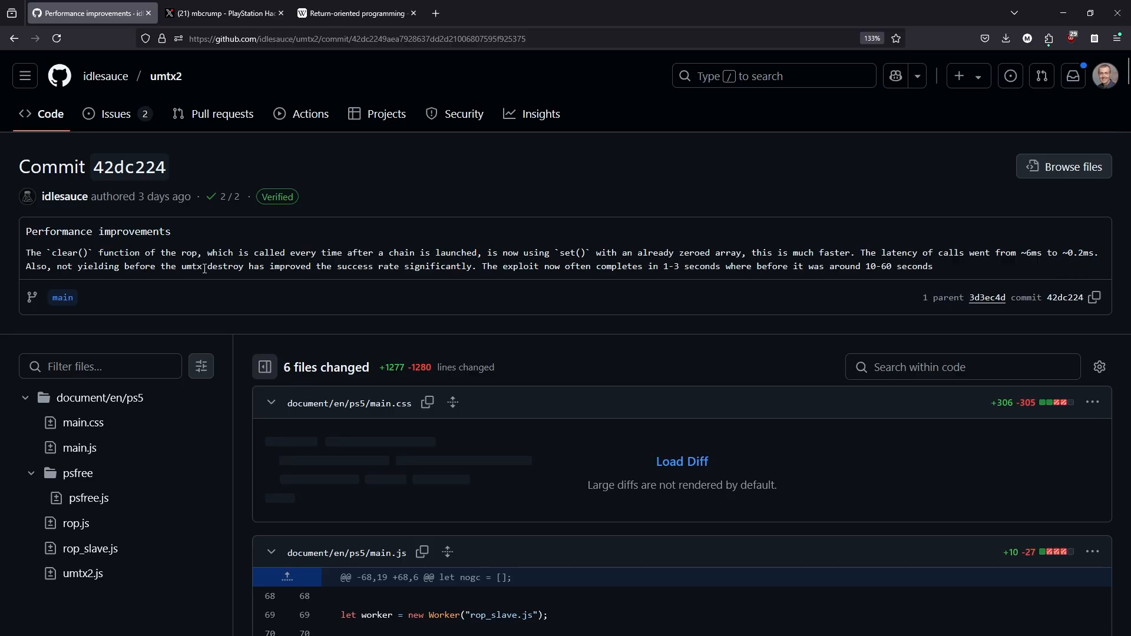
mouse_move(323, 266)
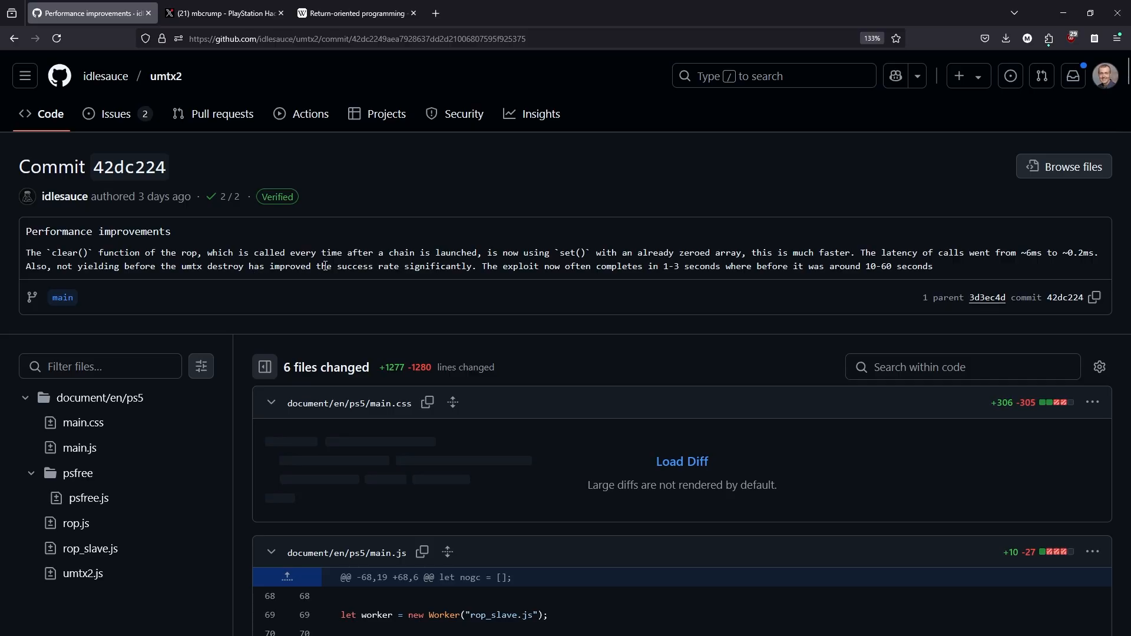
mouse_move(471, 271)
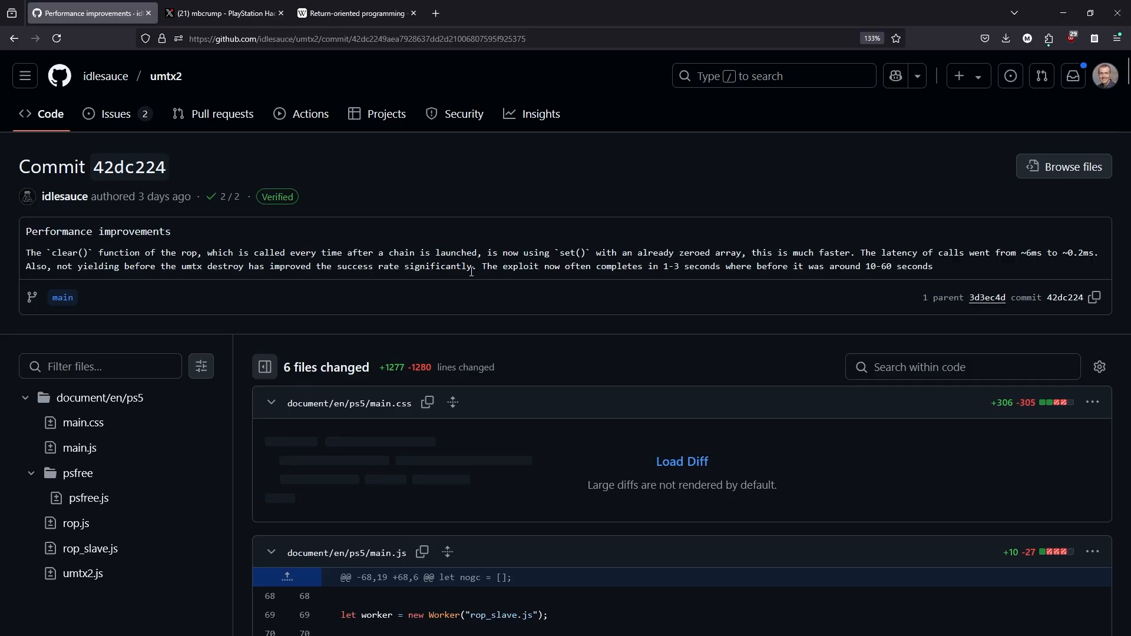
mouse_move(561, 285)
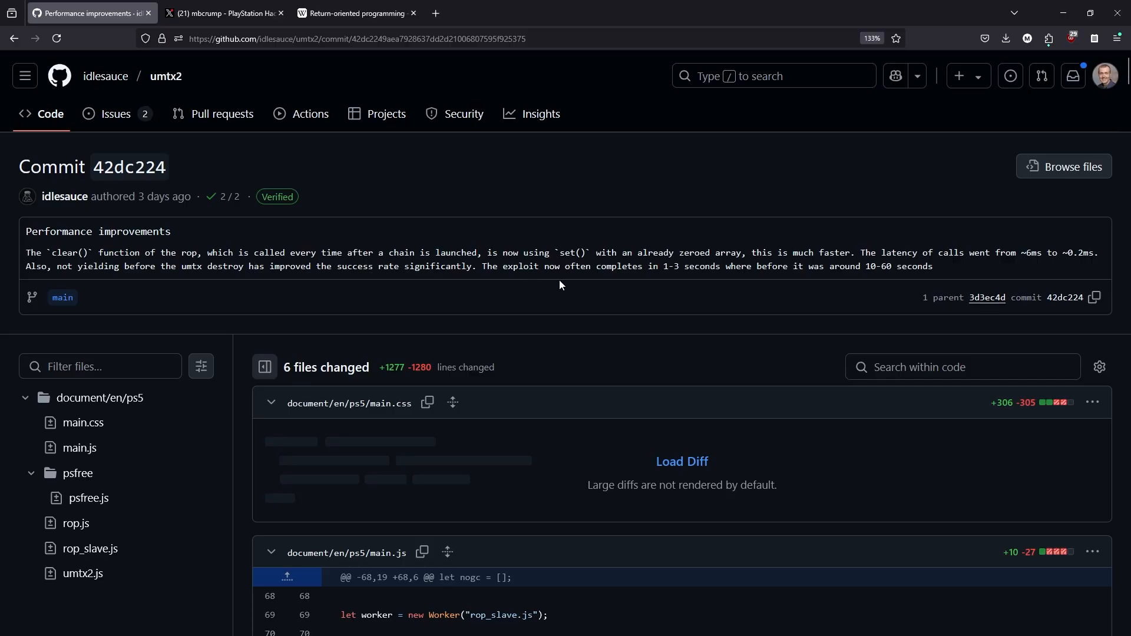
mouse_move(677, 281)
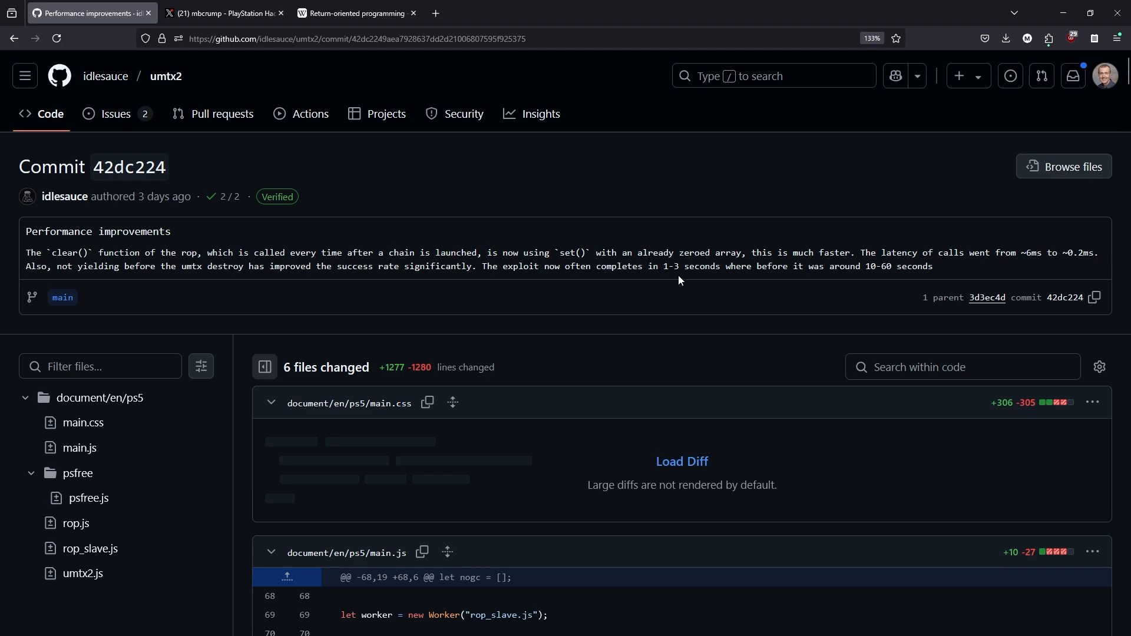
mouse_move(869, 280)
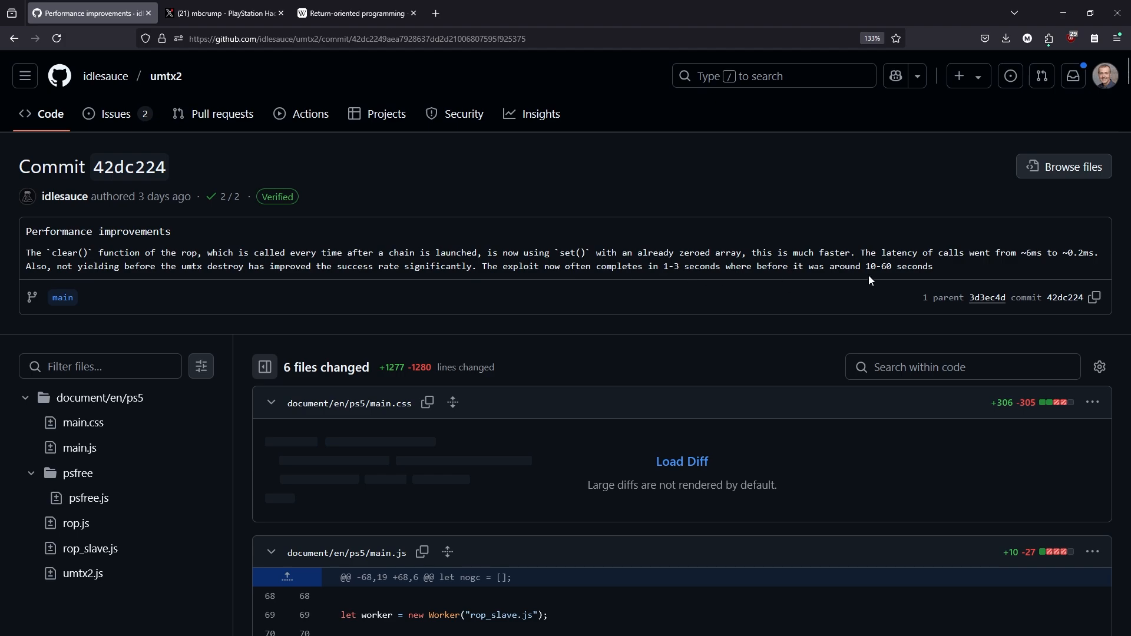
mouse_move(936, 281)
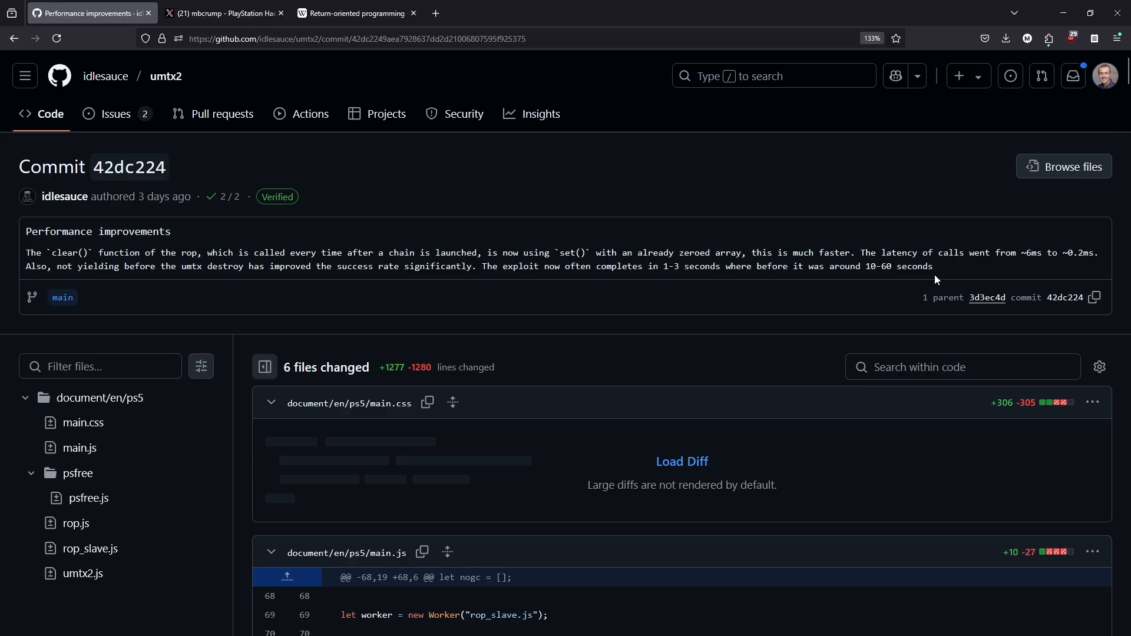
mouse_move(224, 13)
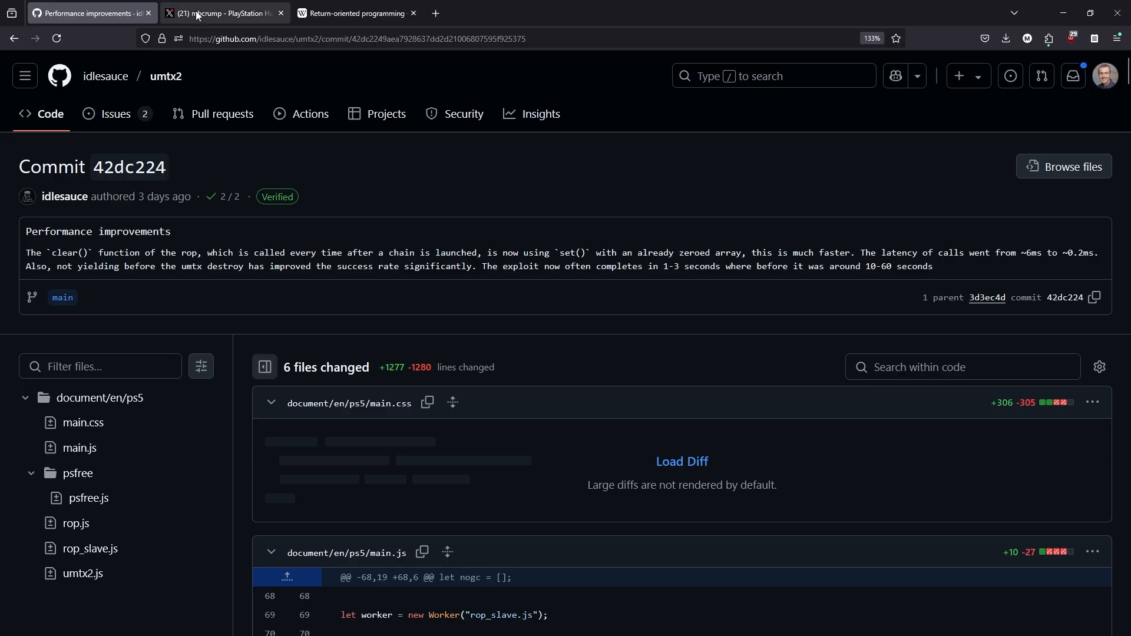
- Play the quoted umtx2 jailbreak clip on X full screen, then return to the GitHub commit
click(224, 13)
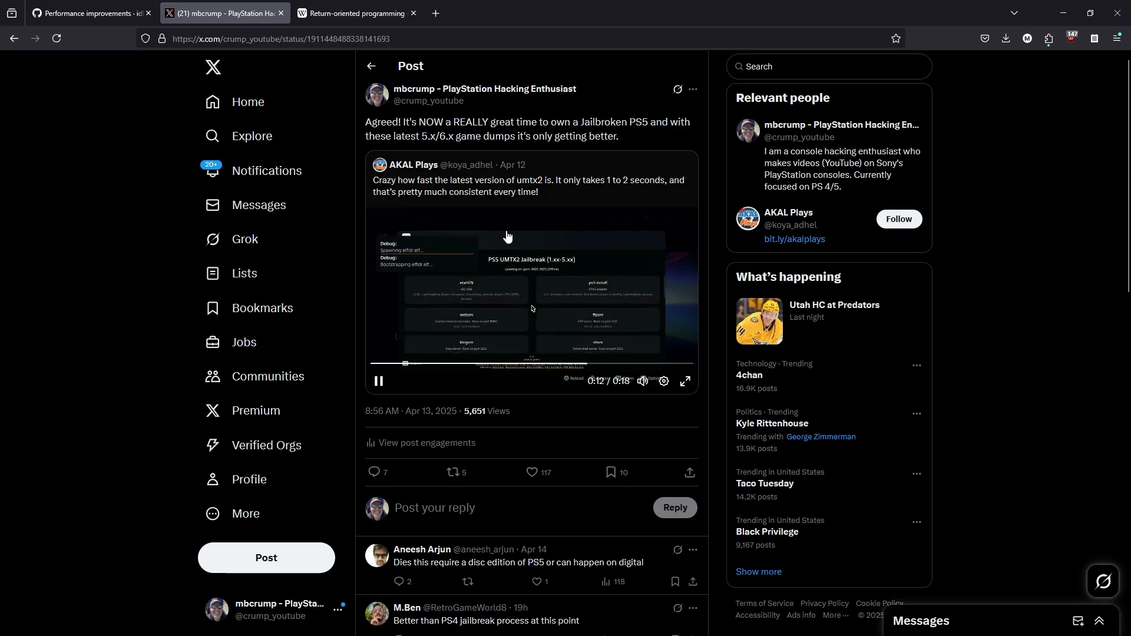
mouse_move(684, 381)
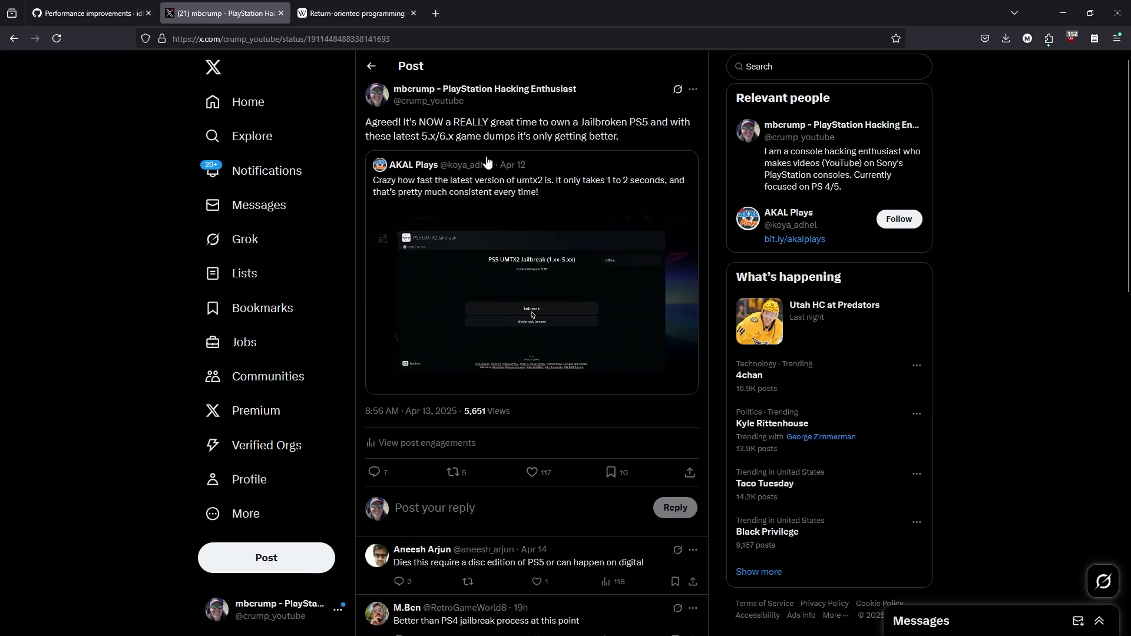
mouse_move(531, 308)
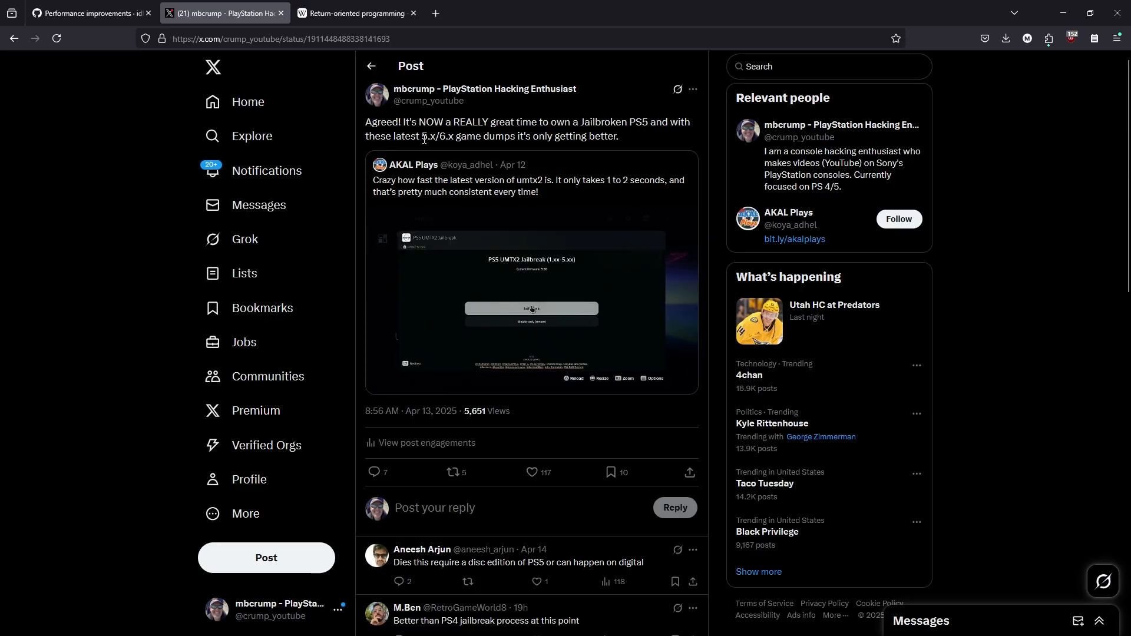
click(530, 308)
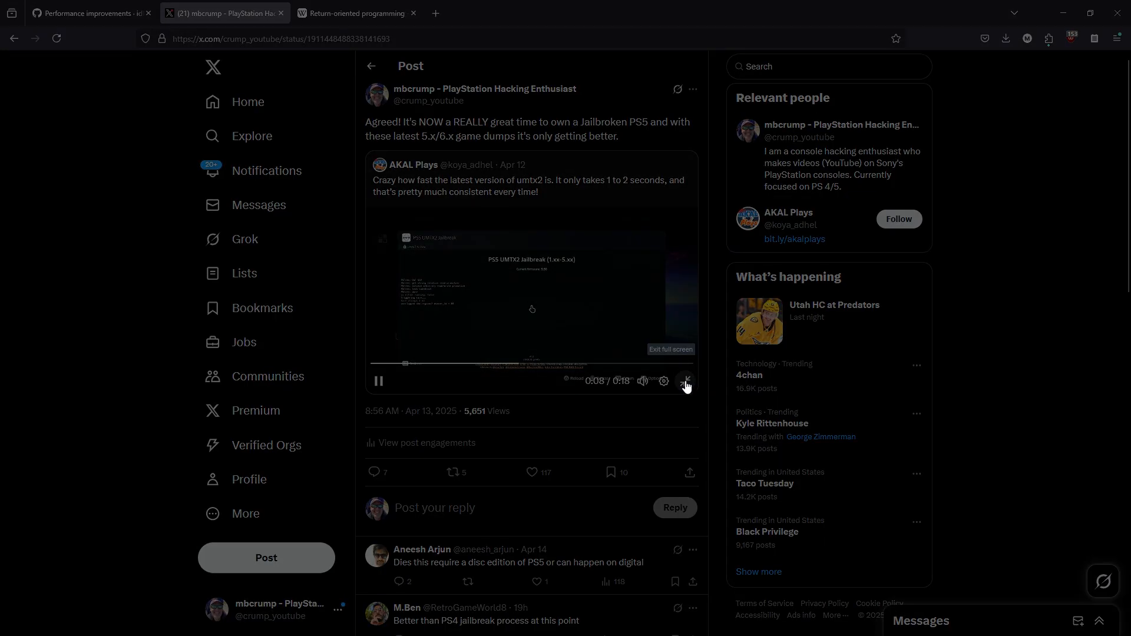
click(683, 381)
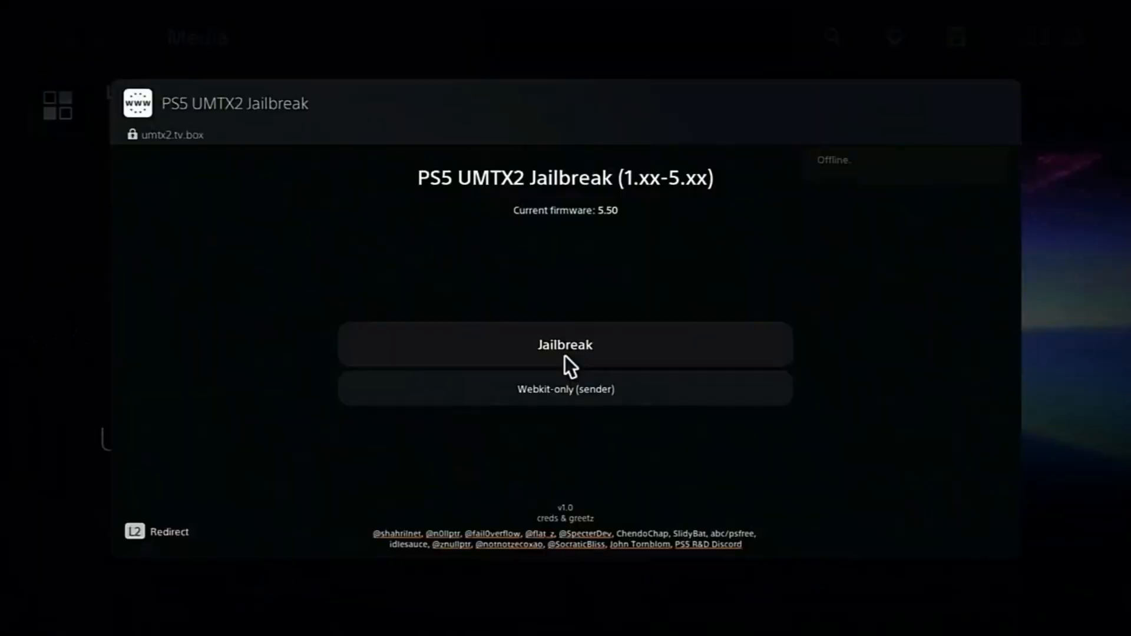
click(564, 344)
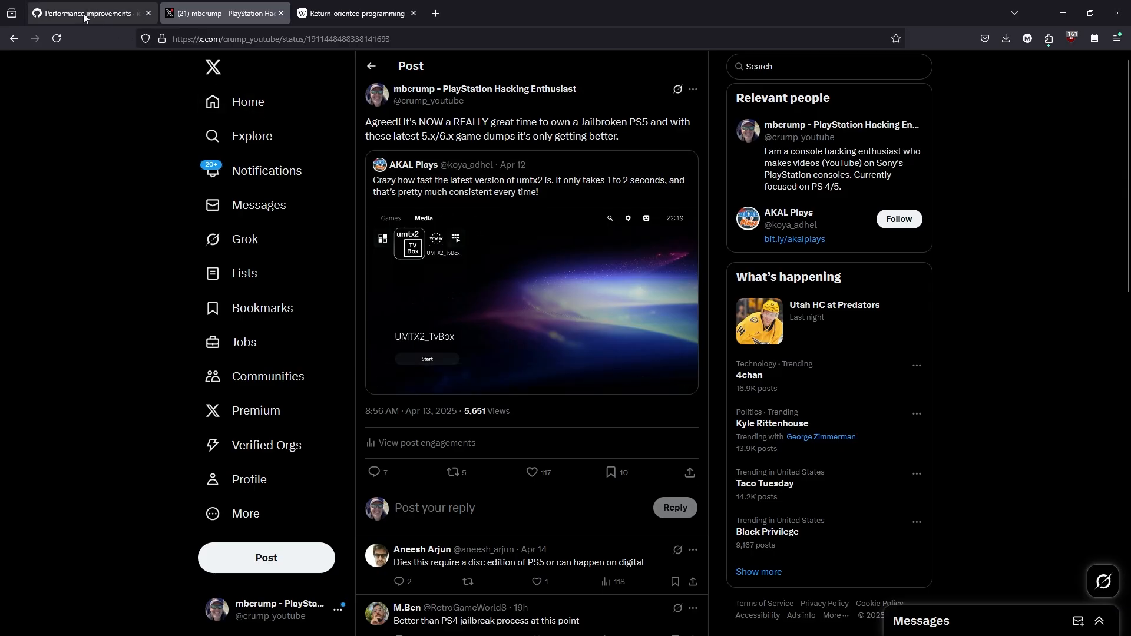
click(87, 12)
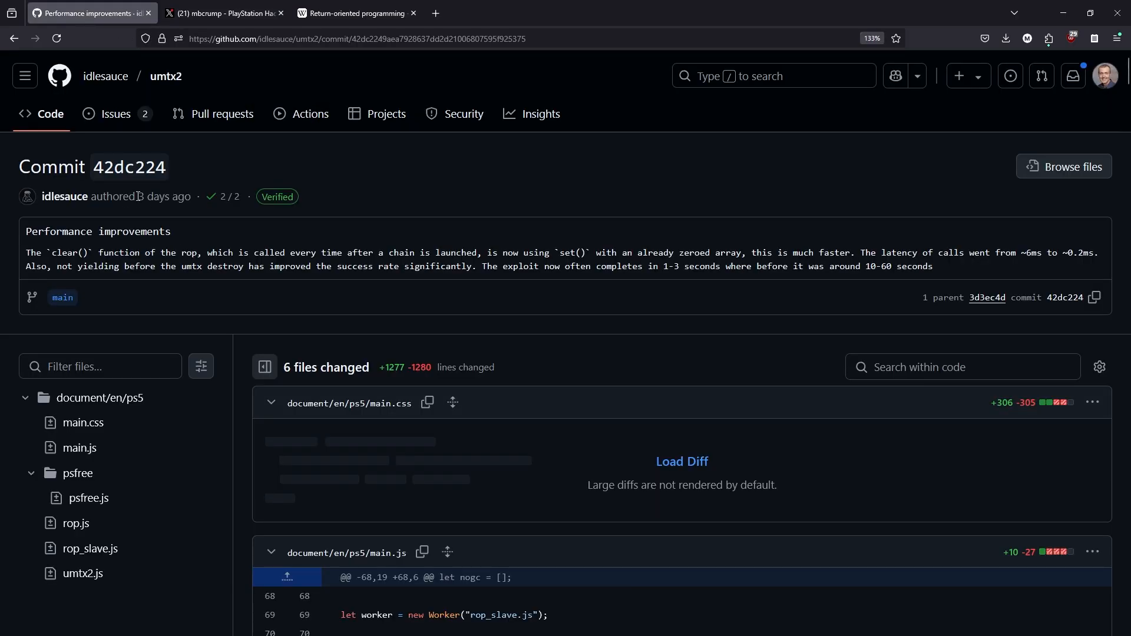
mouse_move(165, 76)
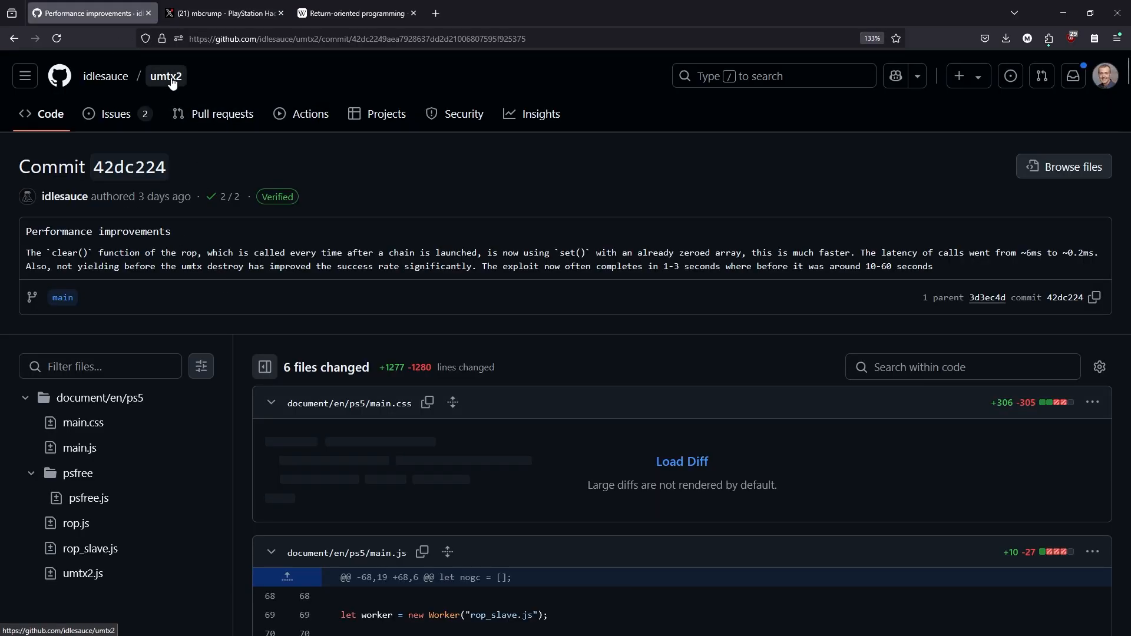
- Open the umtx2 repository, scroll to its README hosted-site sections, and follow the CloudFlare media pkg link
click(165, 76)
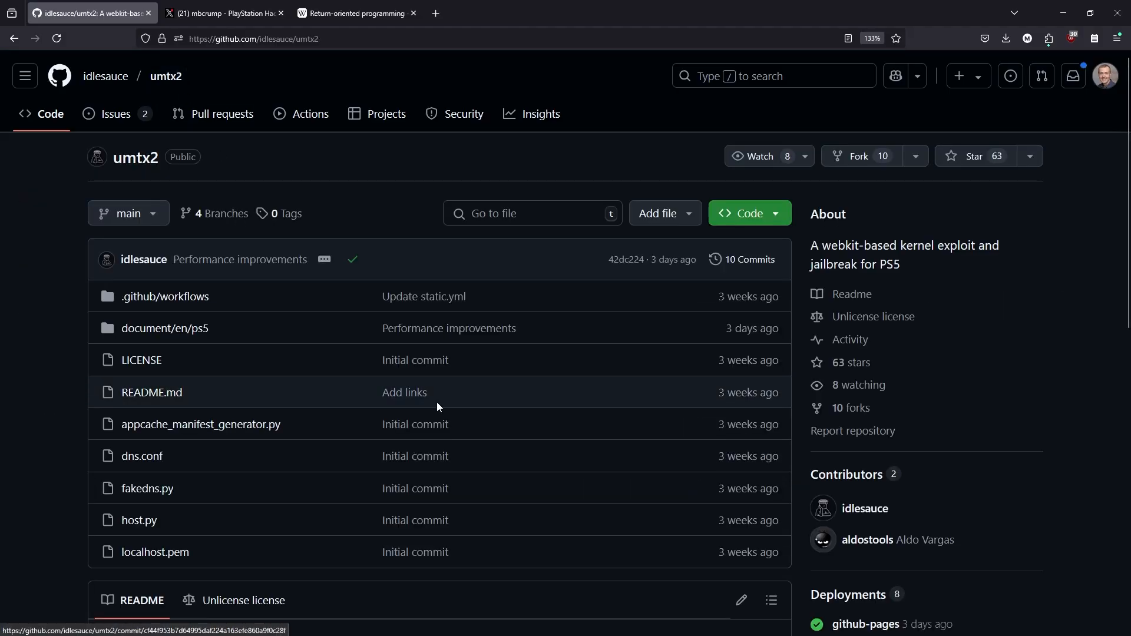
scroll(down, 3)
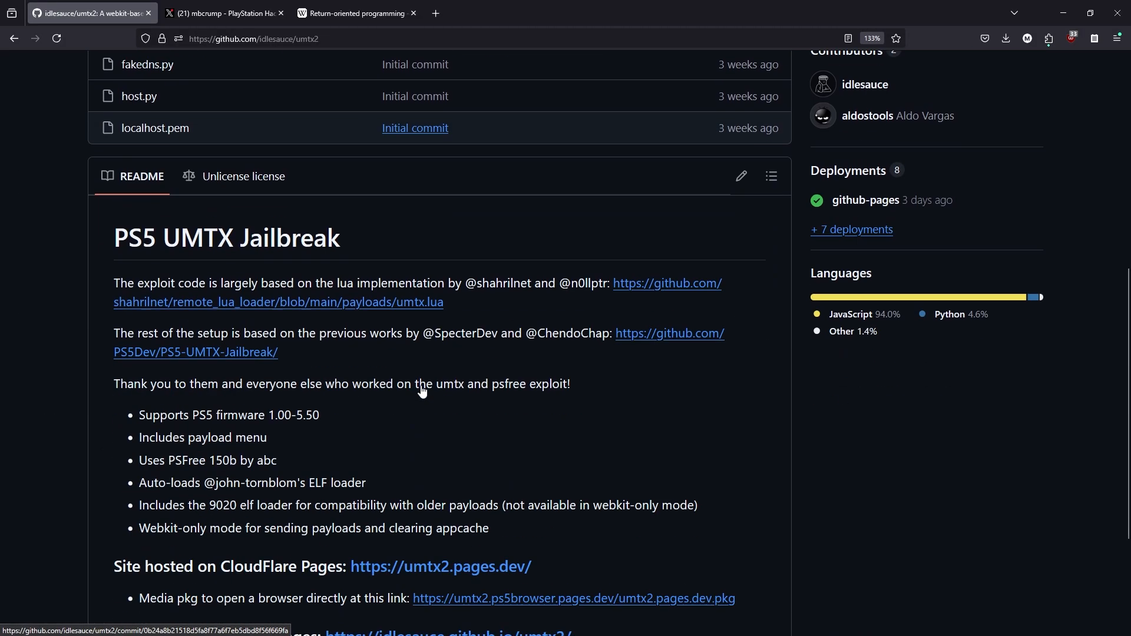
scroll(down, 3)
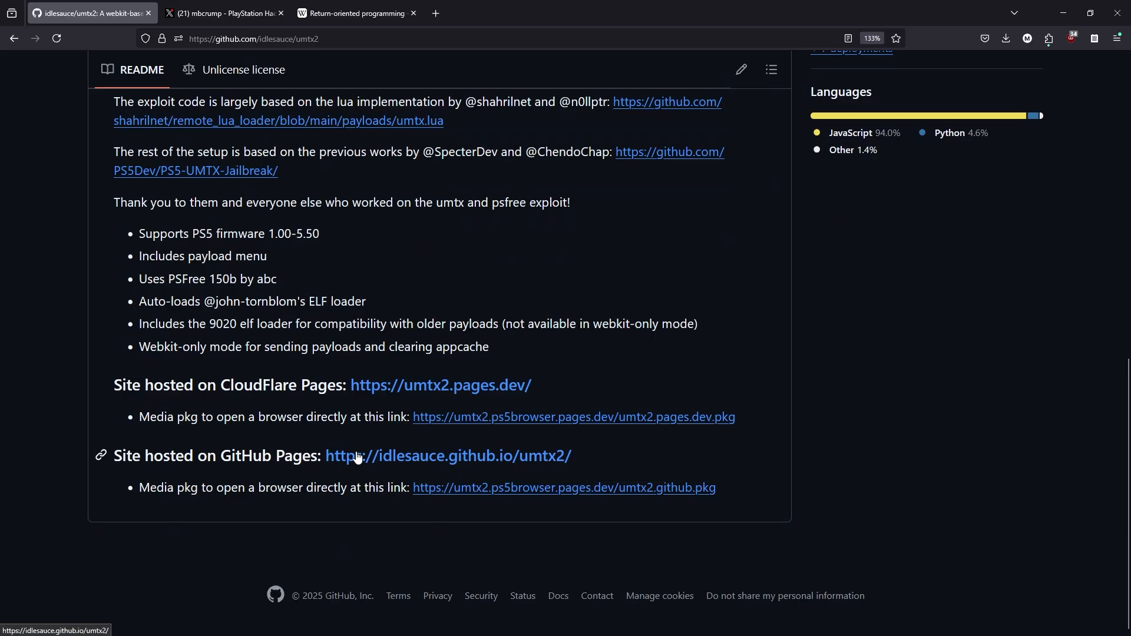
mouse_move(510, 392)
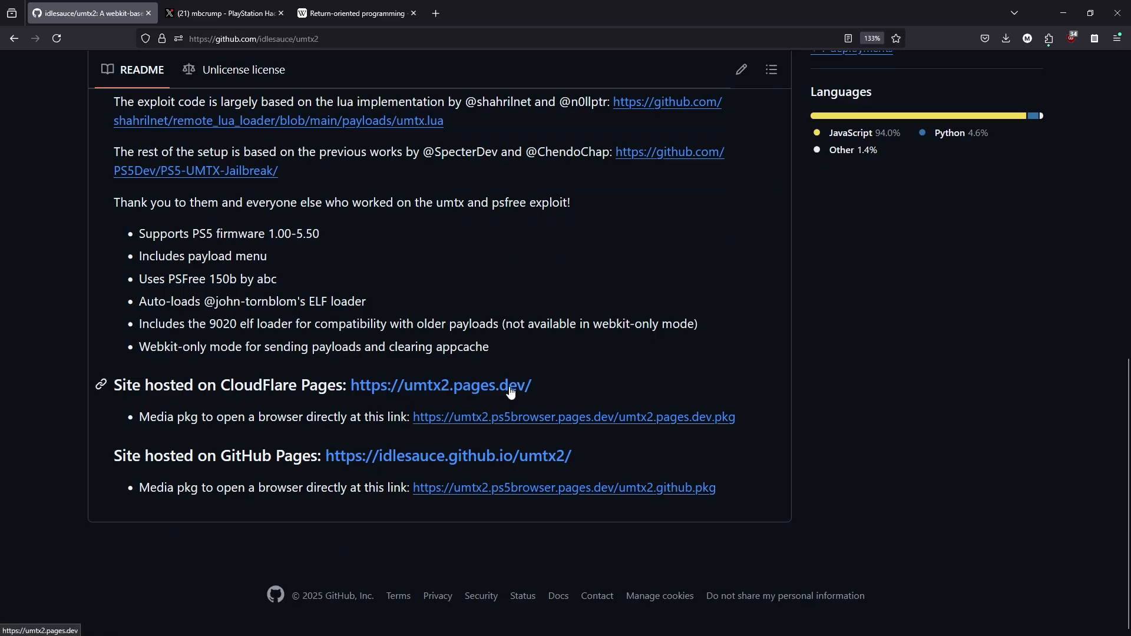
mouse_move(338, 408)
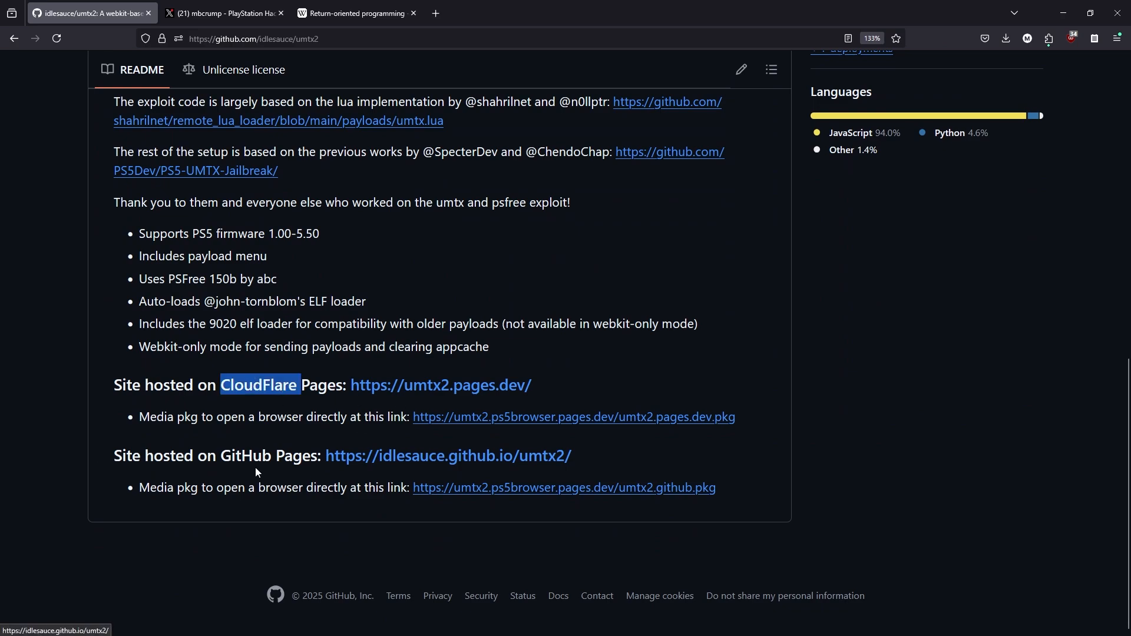
mouse_move(466, 425)
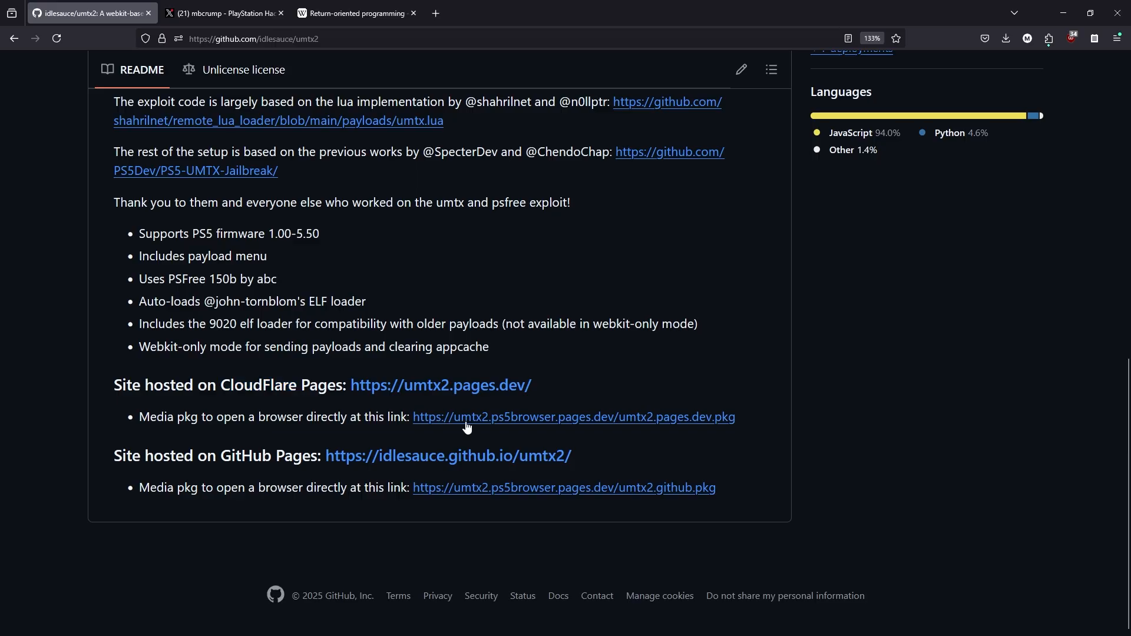
mouse_move(466, 422)
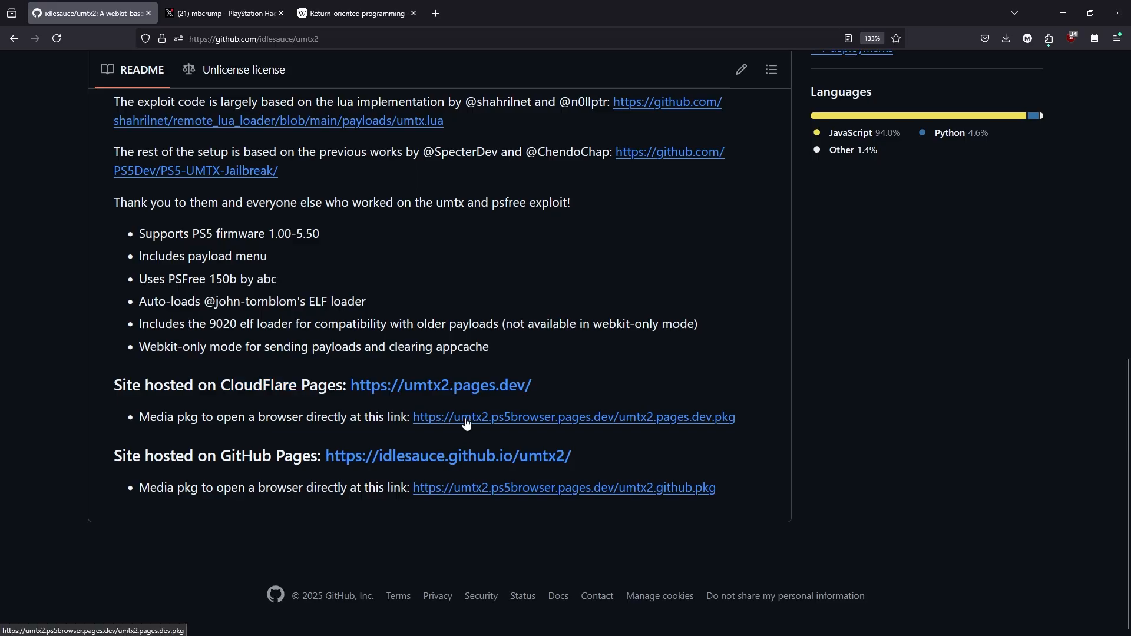
click(573, 416)
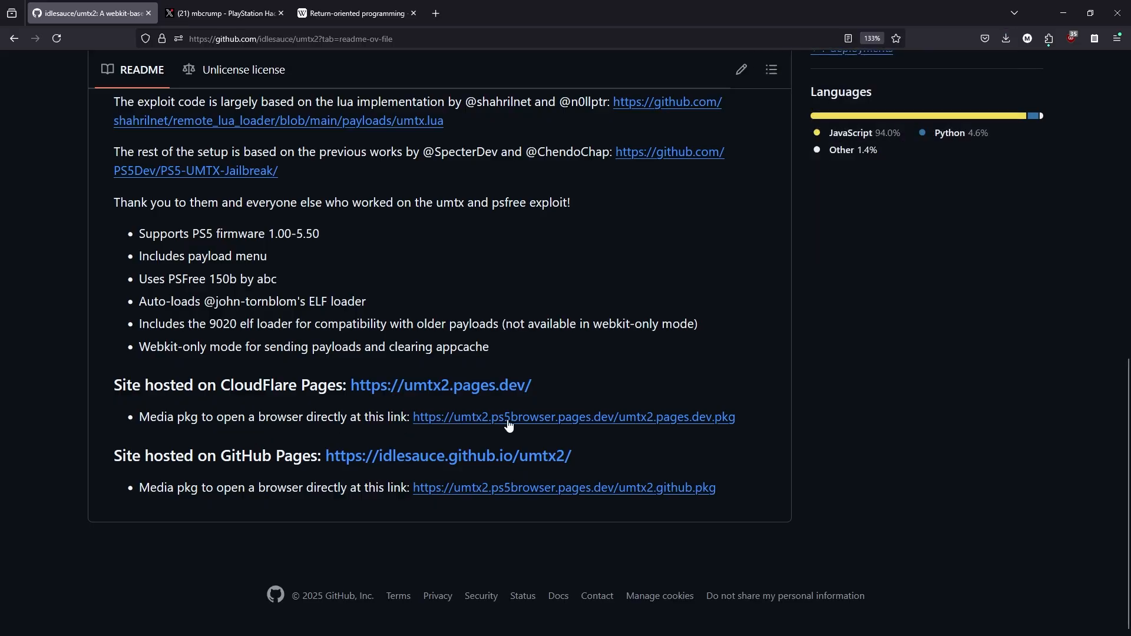
mouse_move(340, 422)
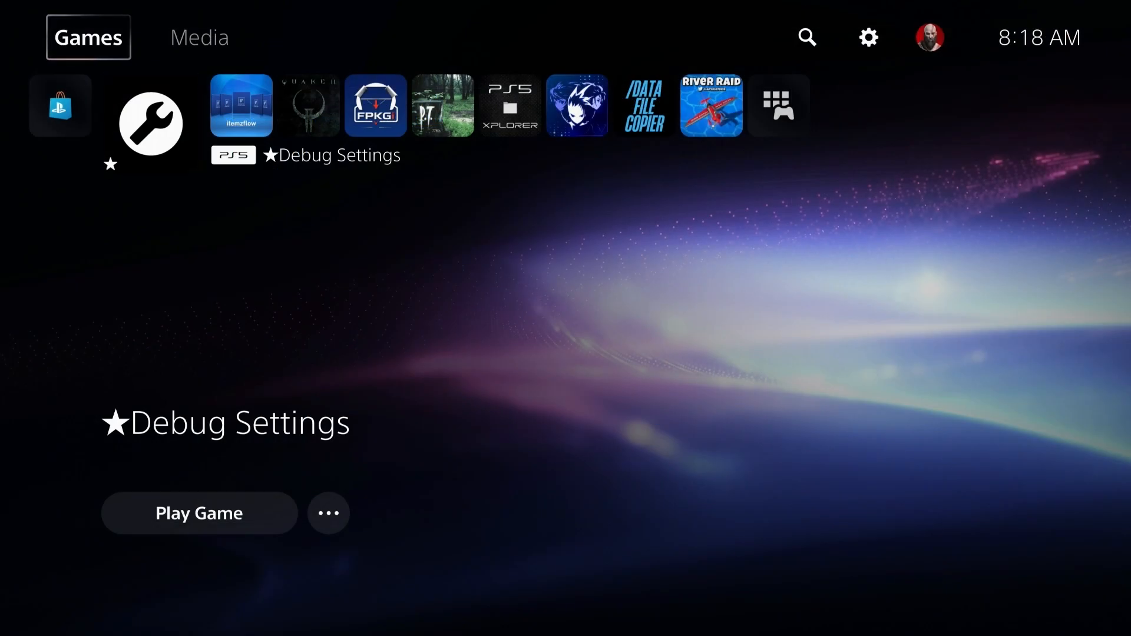
- Dismiss the Debug Settings error, load umtx.pages.dev from Internet Browser history, and run Jailbreak
click(198, 513)
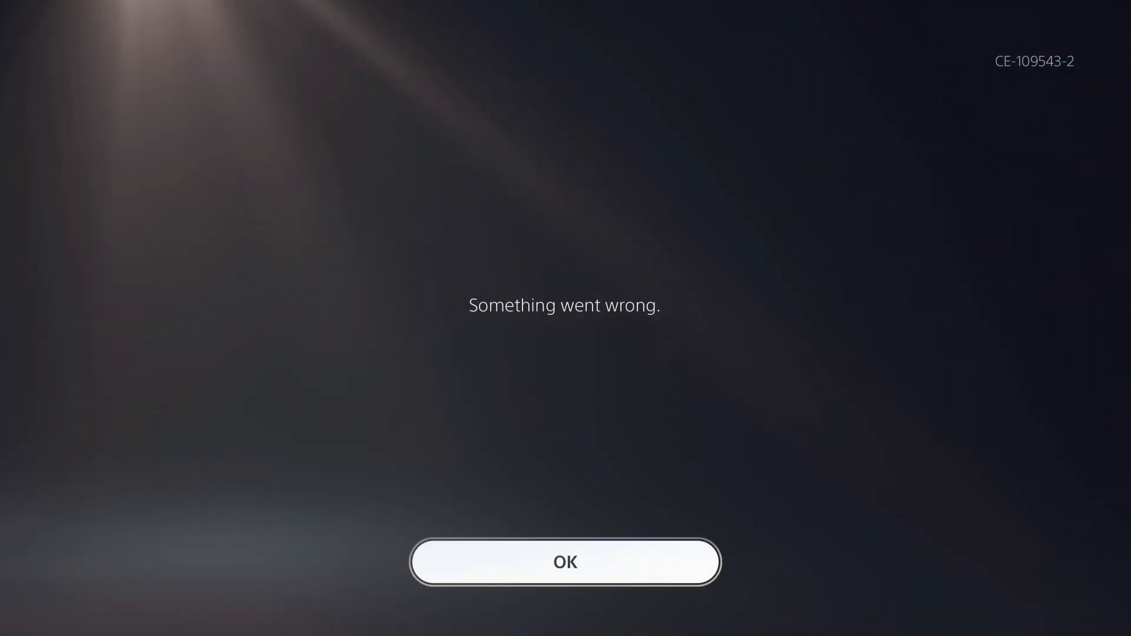
click(564, 561)
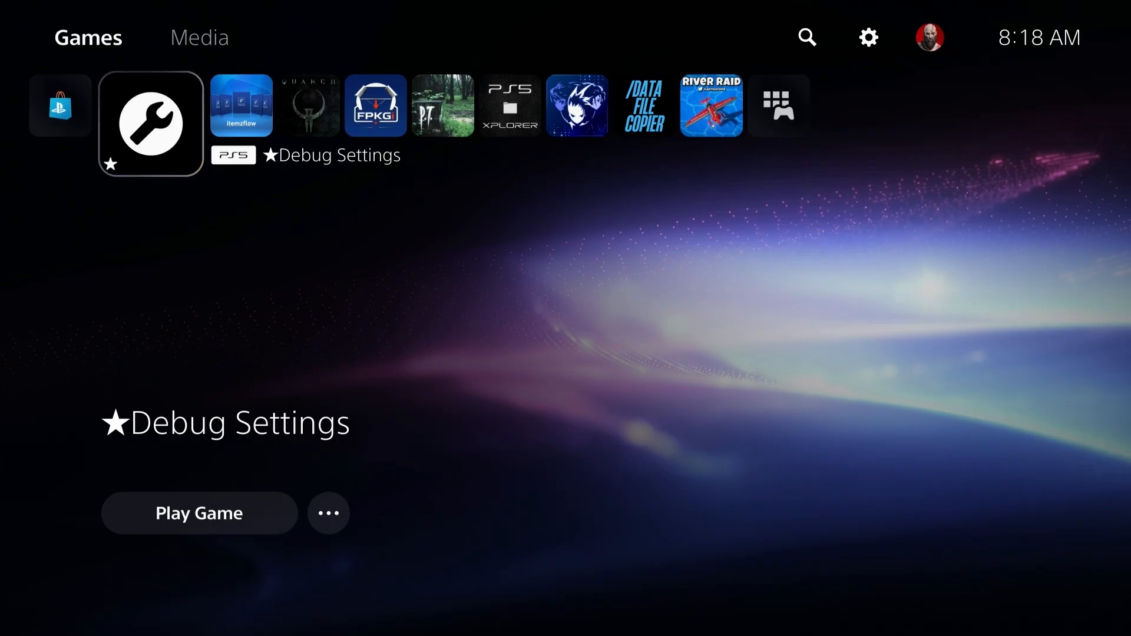
click(199, 37)
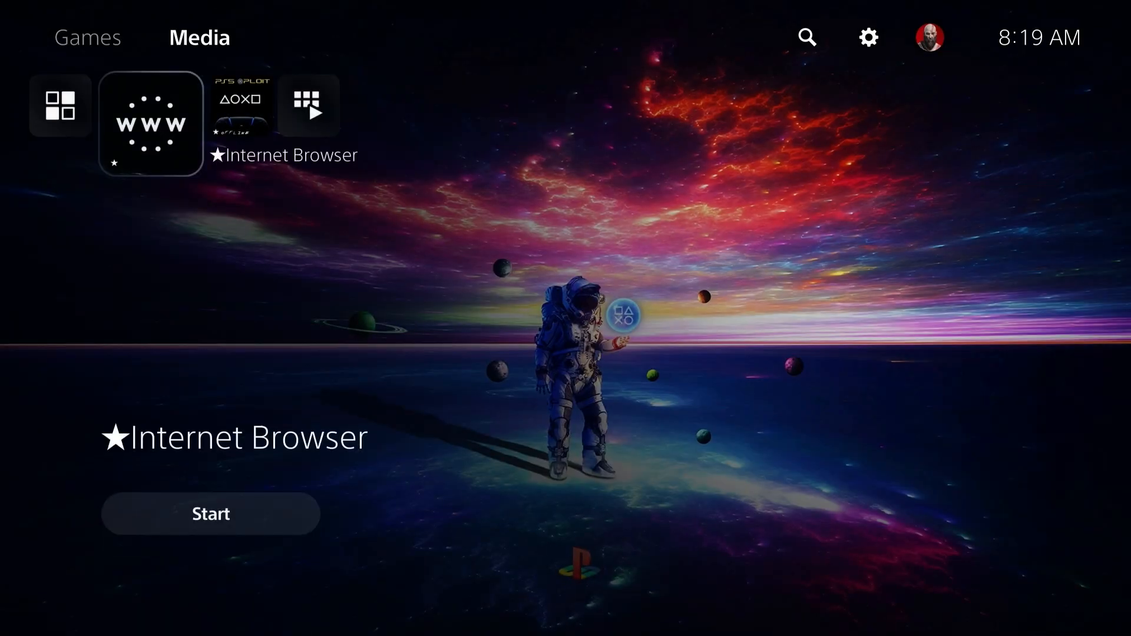
click(209, 514)
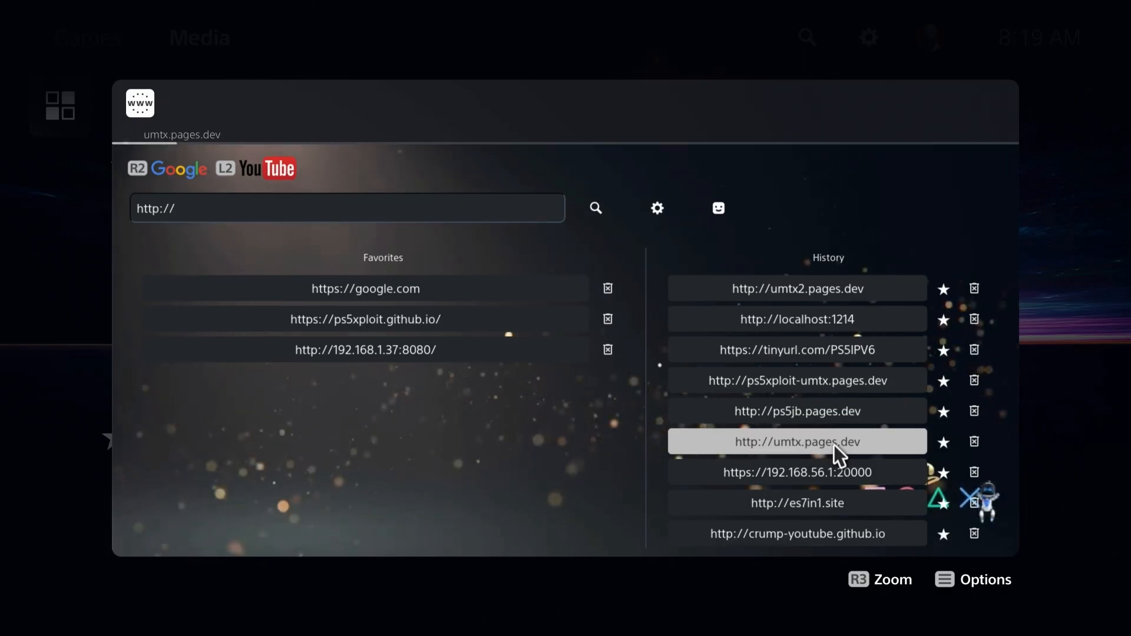
click(796, 441)
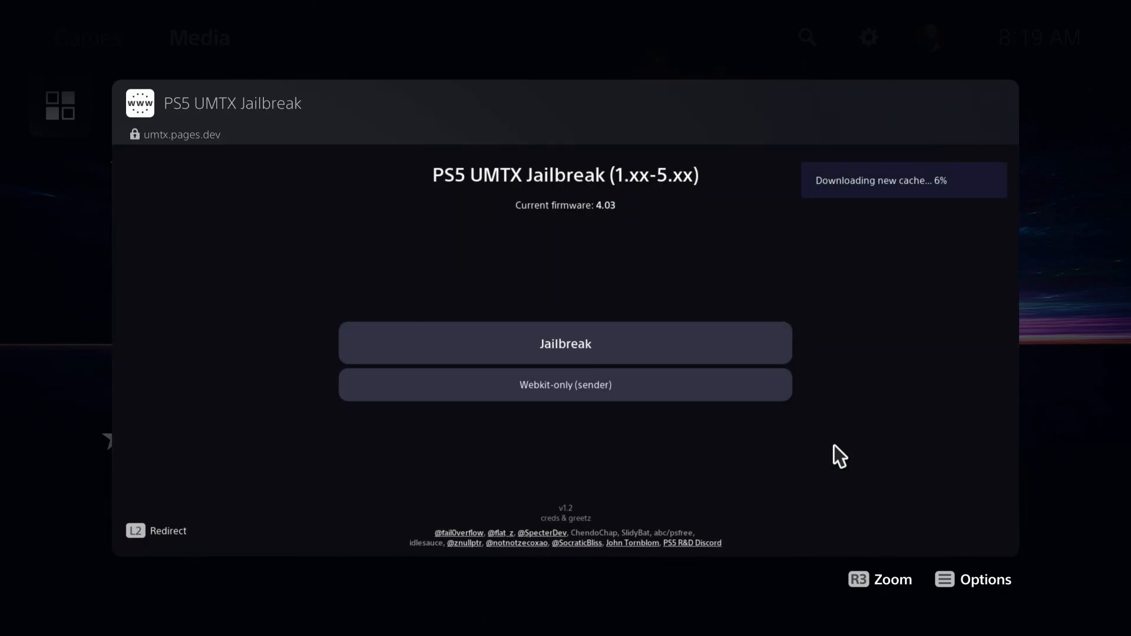
mouse_move(591, 385)
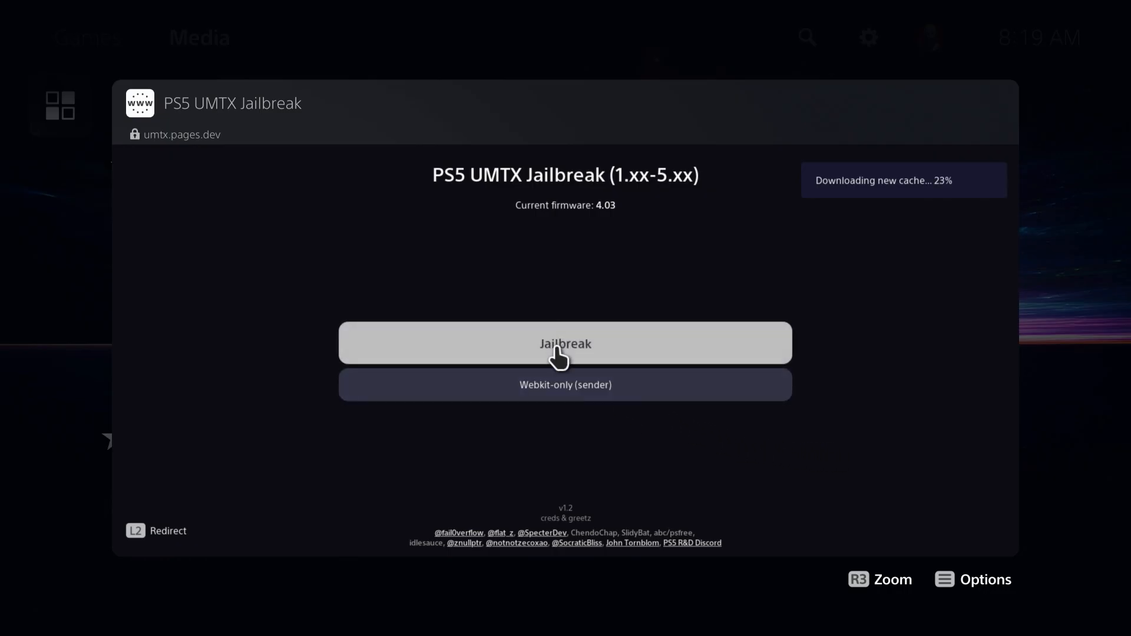
click(564, 343)
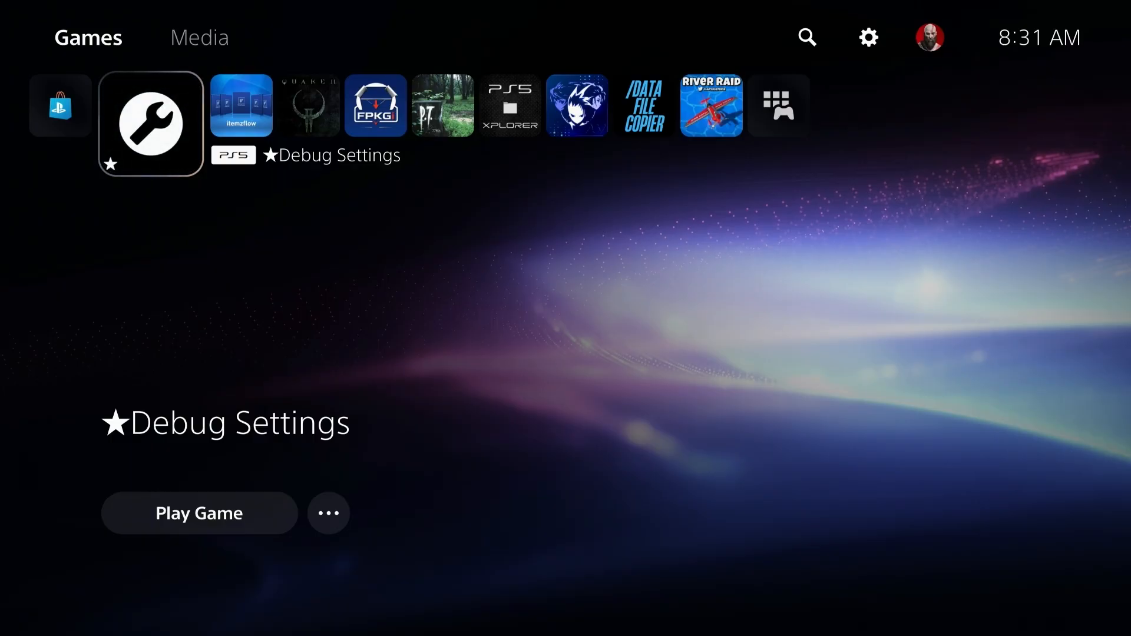
mouse_move(867, 38)
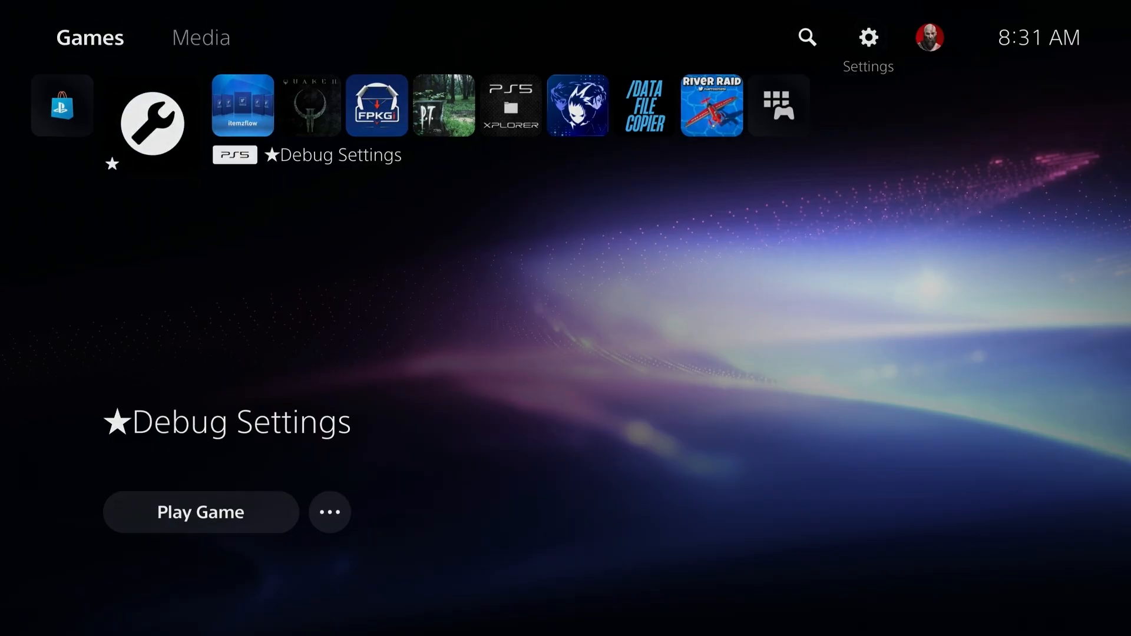
- Install the umtx2.pages.dev package through etaHEN's Package Installer, then return to Media home
click(868, 37)
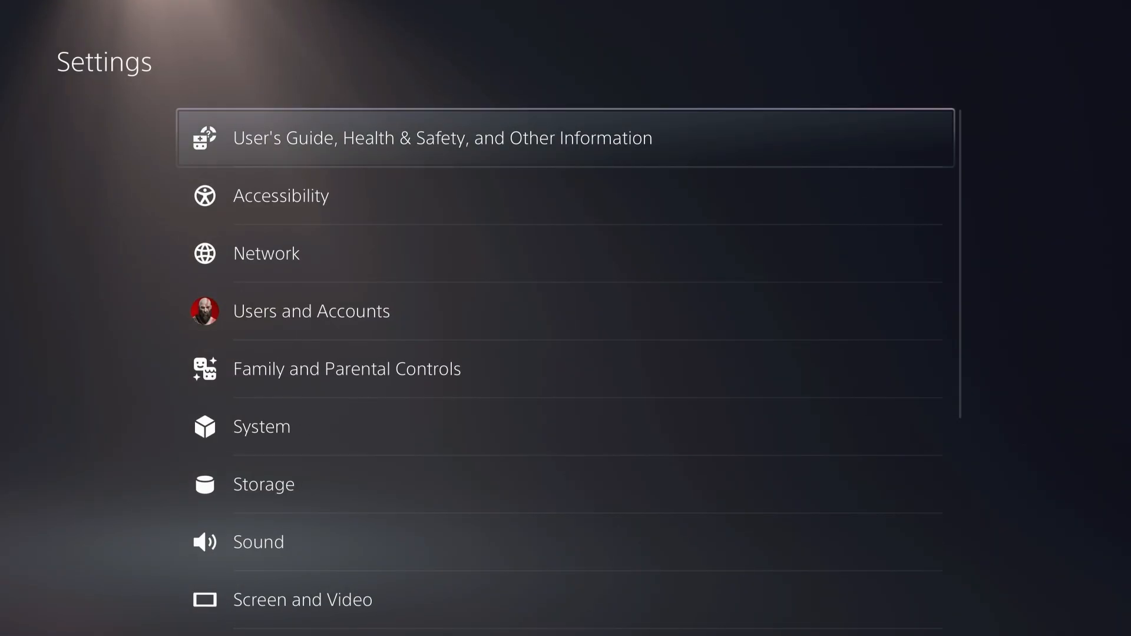
scroll(down, 3)
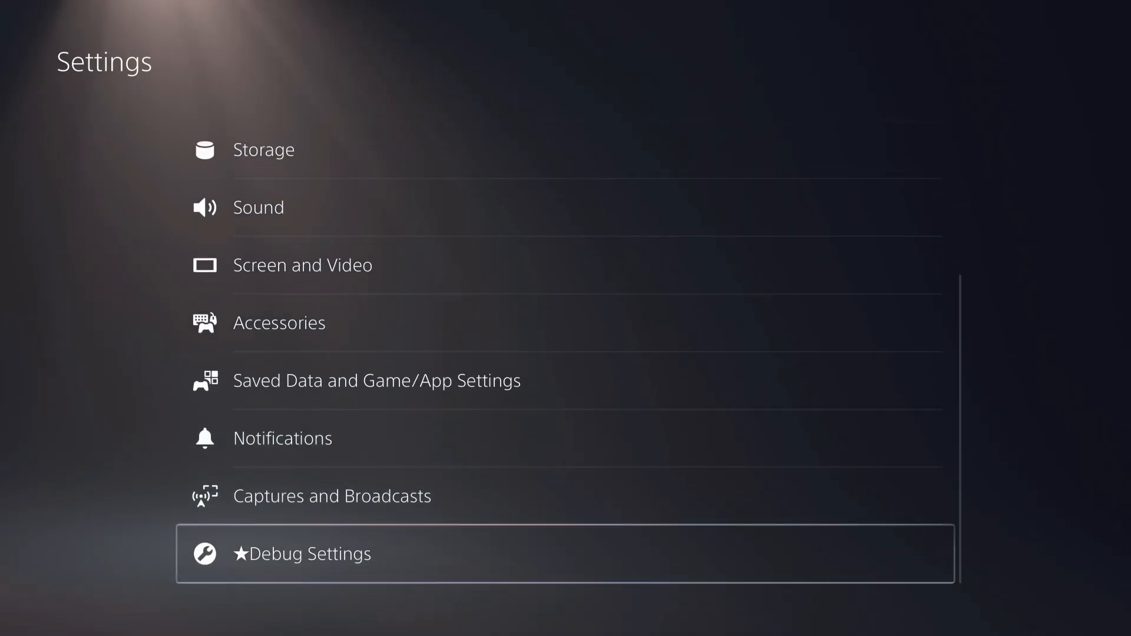
click(314, 553)
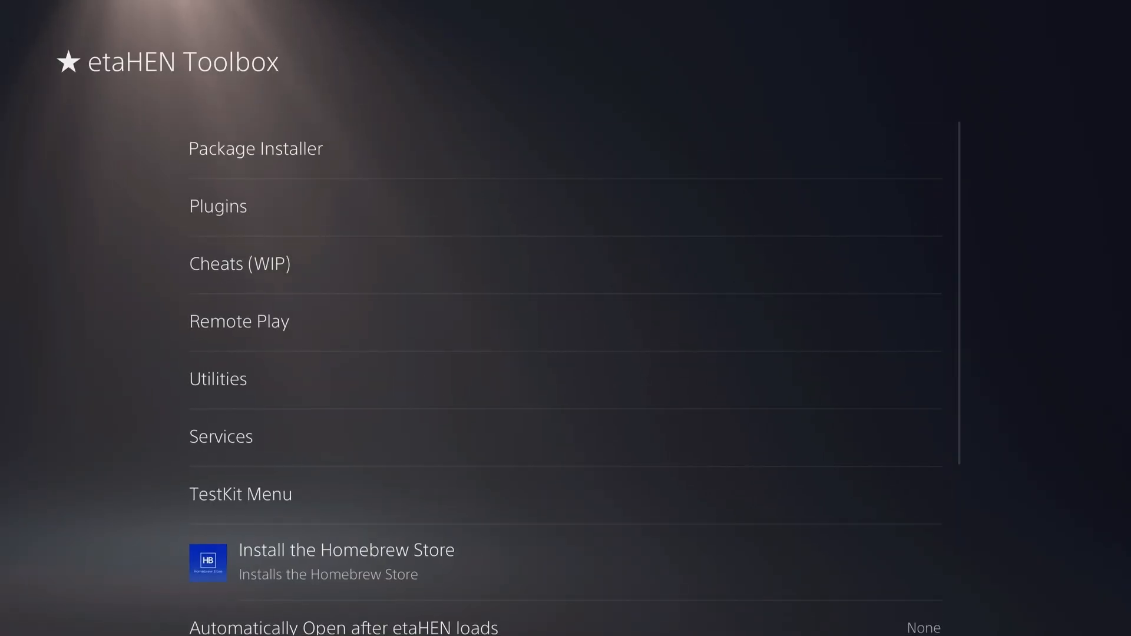
click(255, 148)
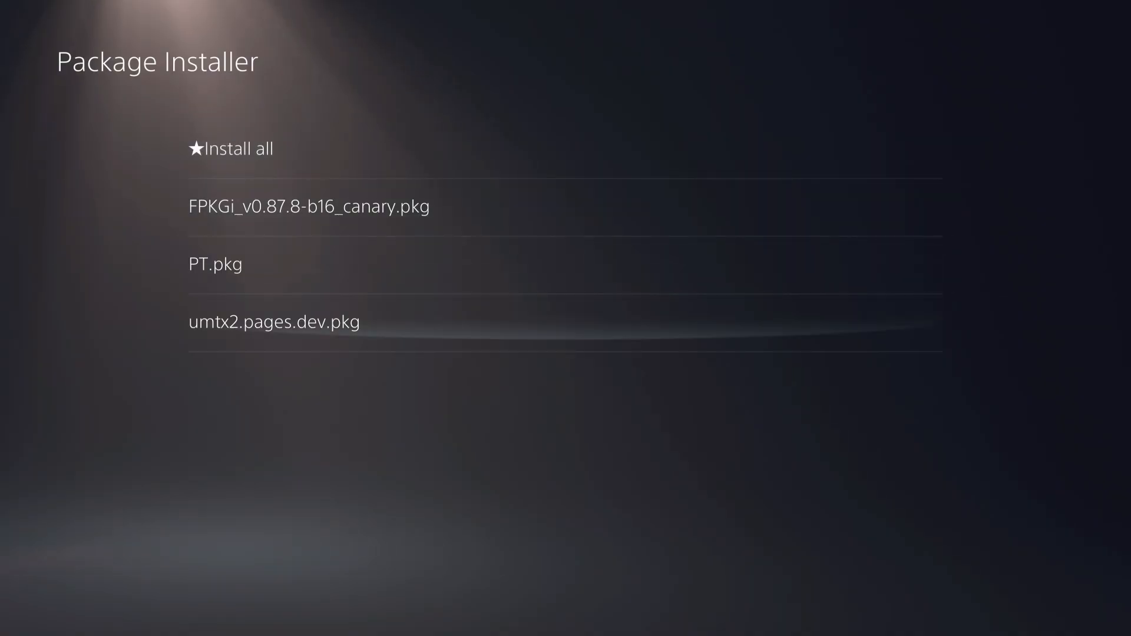
click(274, 322)
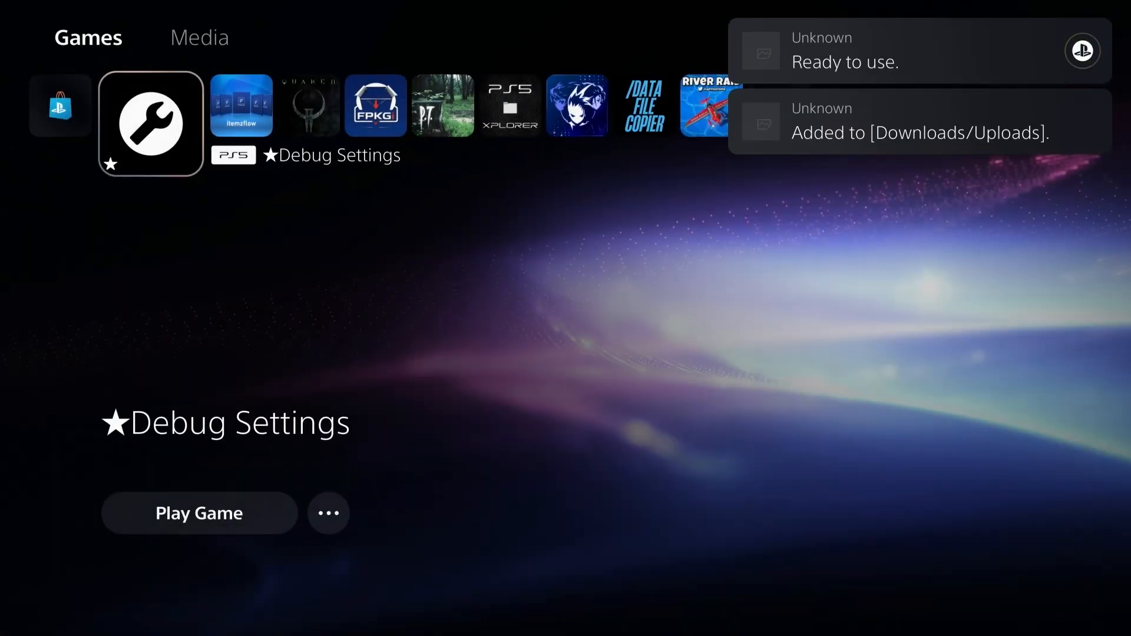
click(199, 38)
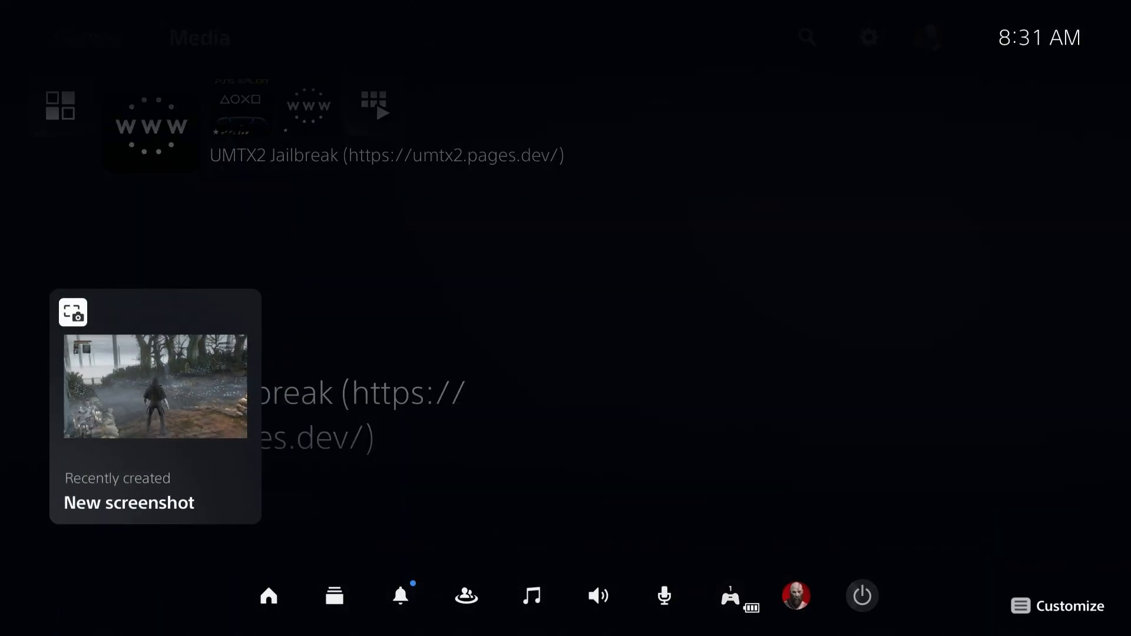
- Close the control center, briefly open and exit Settings, then switch to Media home
click(861, 595)
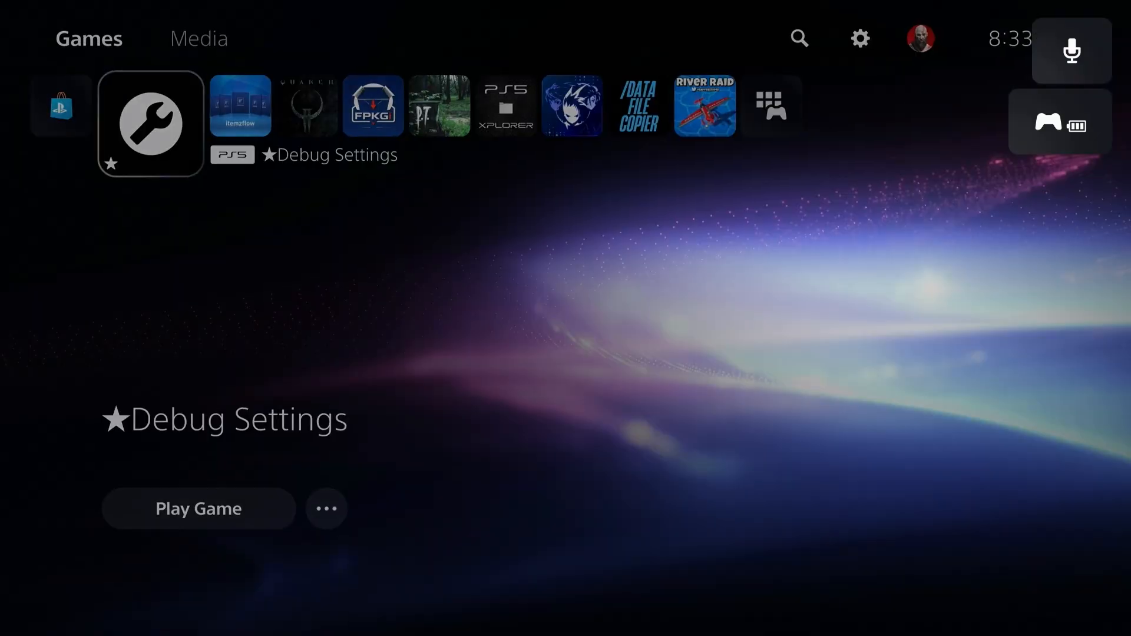
mouse_move(868, 37)
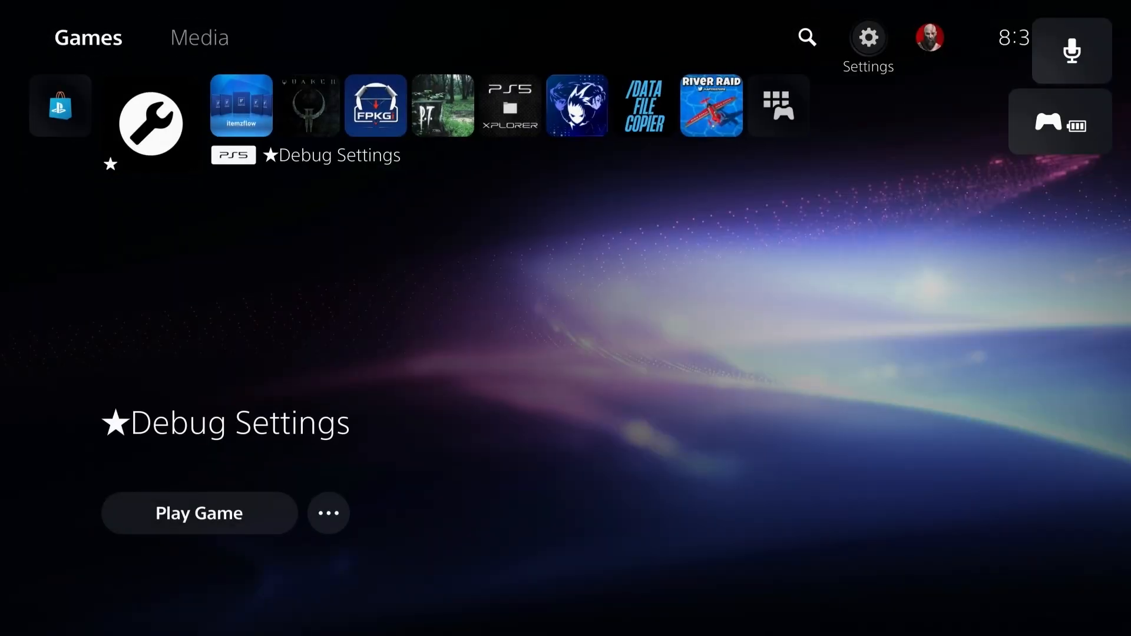
click(868, 36)
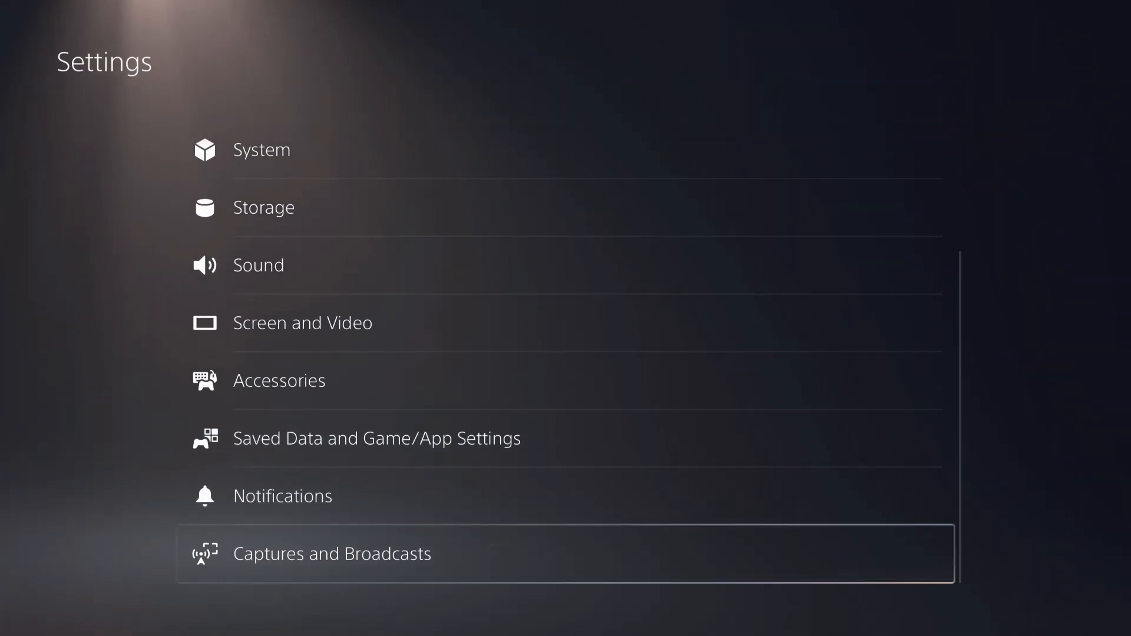
key(Escape)
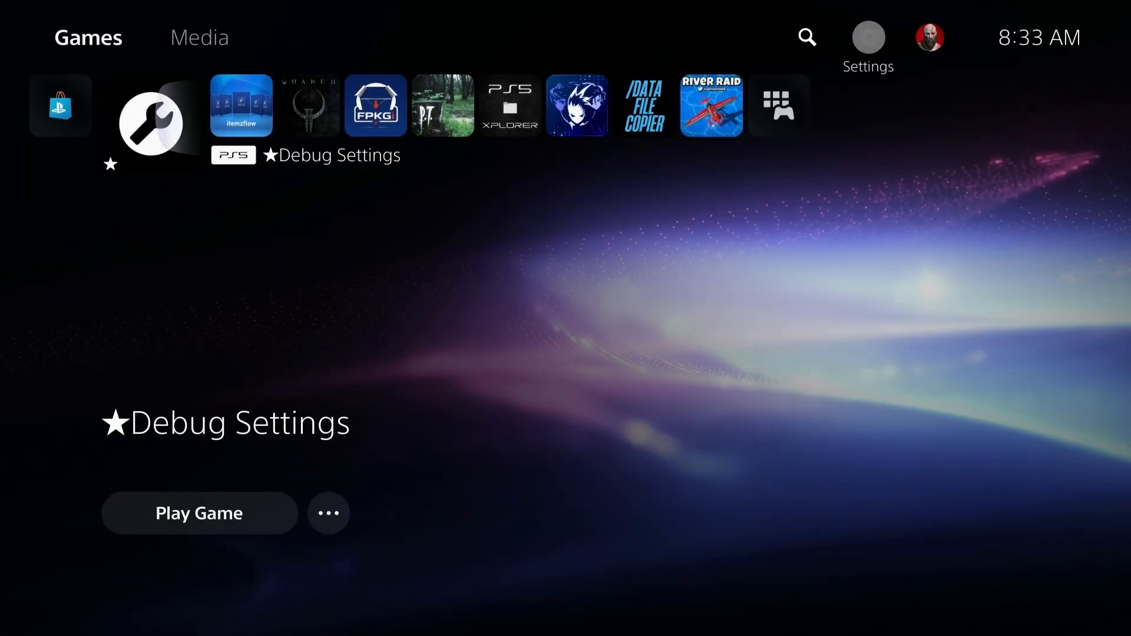
click(199, 36)
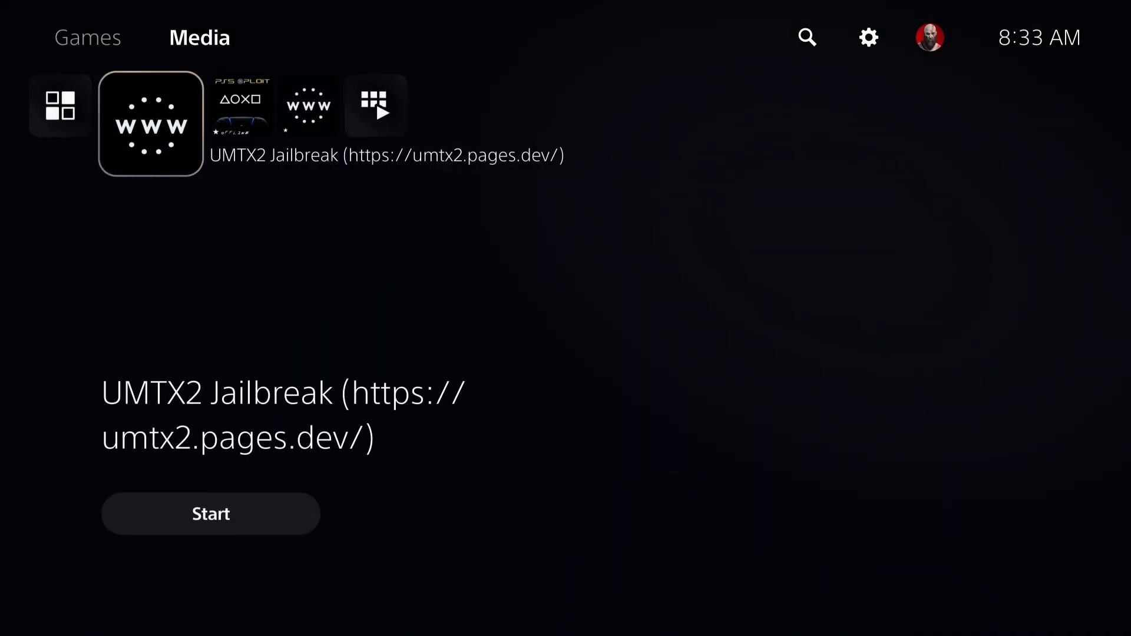
- Launch UMTX2 Jailbreak, reload the page via Options, run Jailbreak, and load the etaHEN payload
click(210, 514)
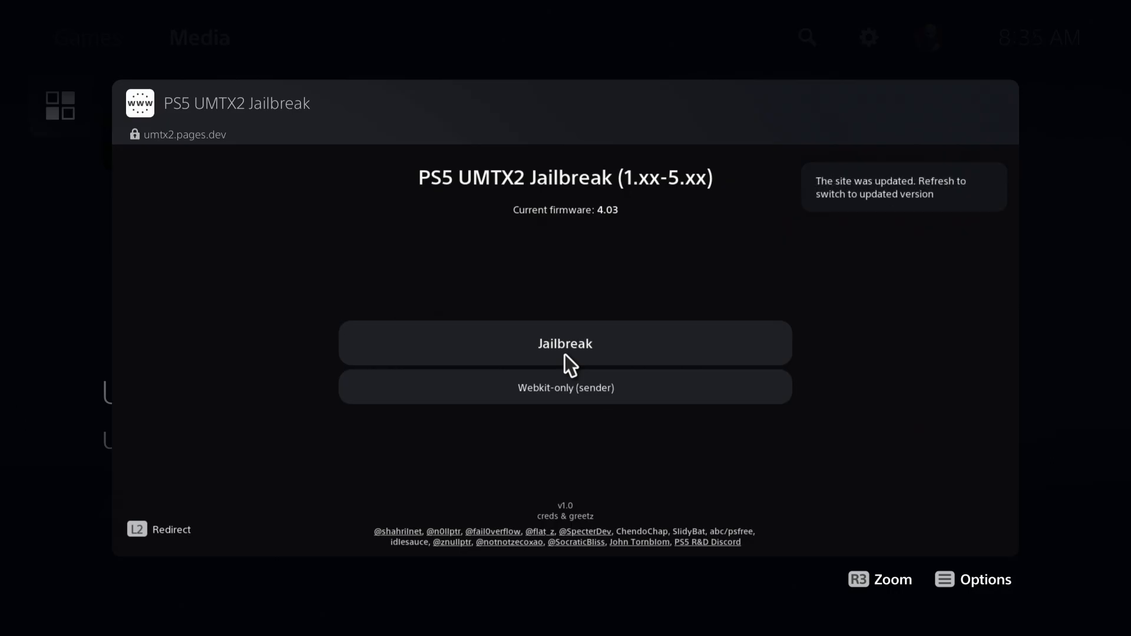
click(985, 579)
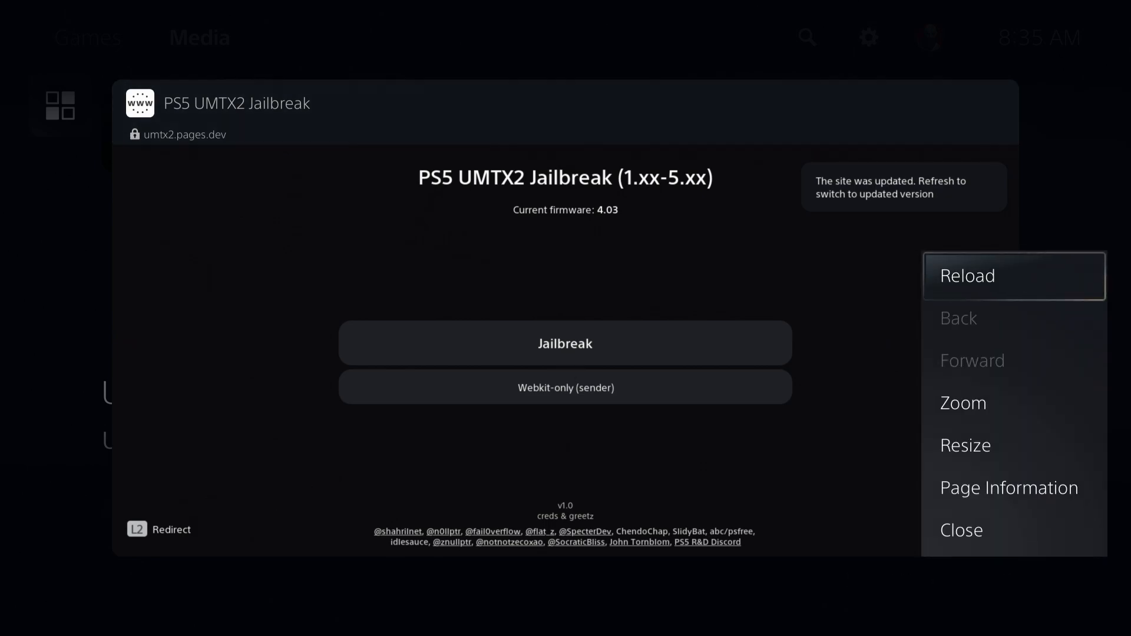
click(1013, 276)
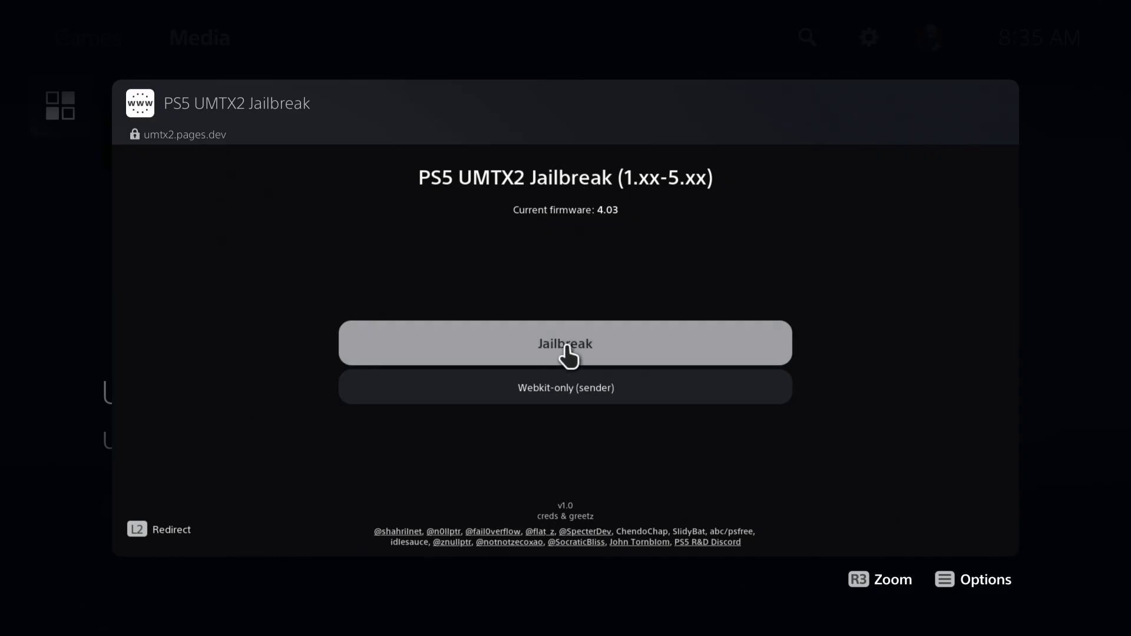
mouse_move(655, 350)
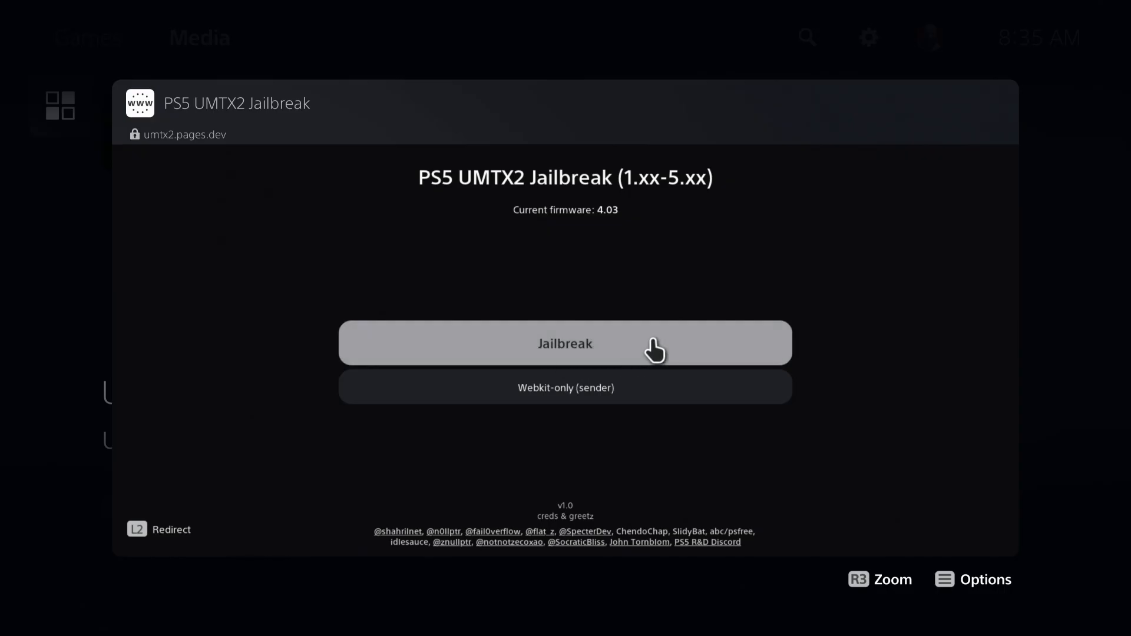
click(565, 343)
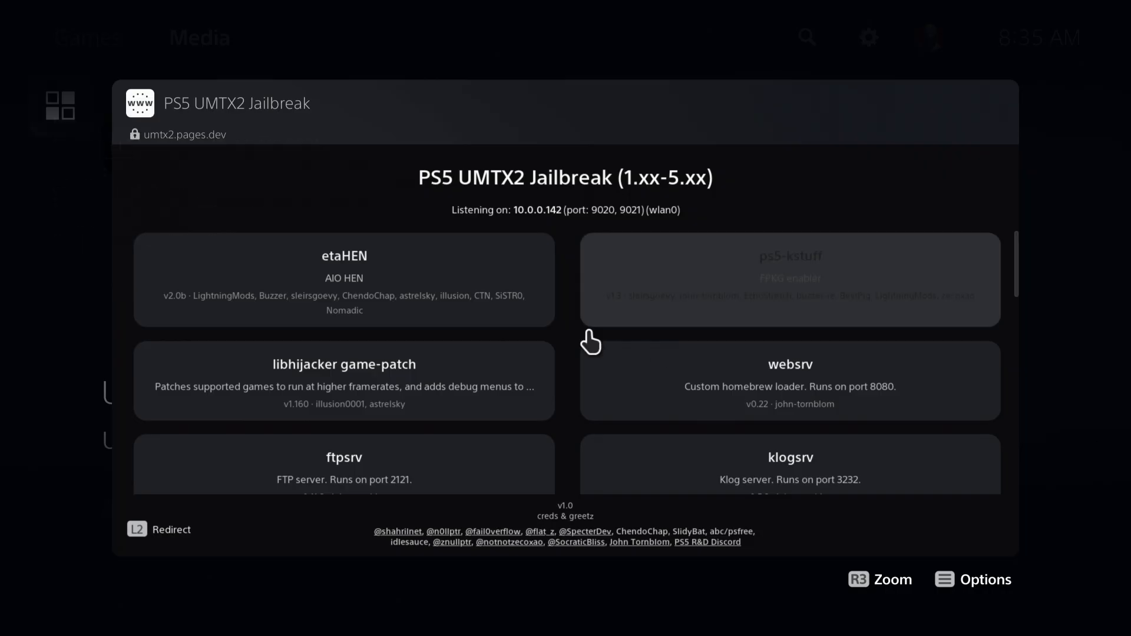
mouse_move(302, 273)
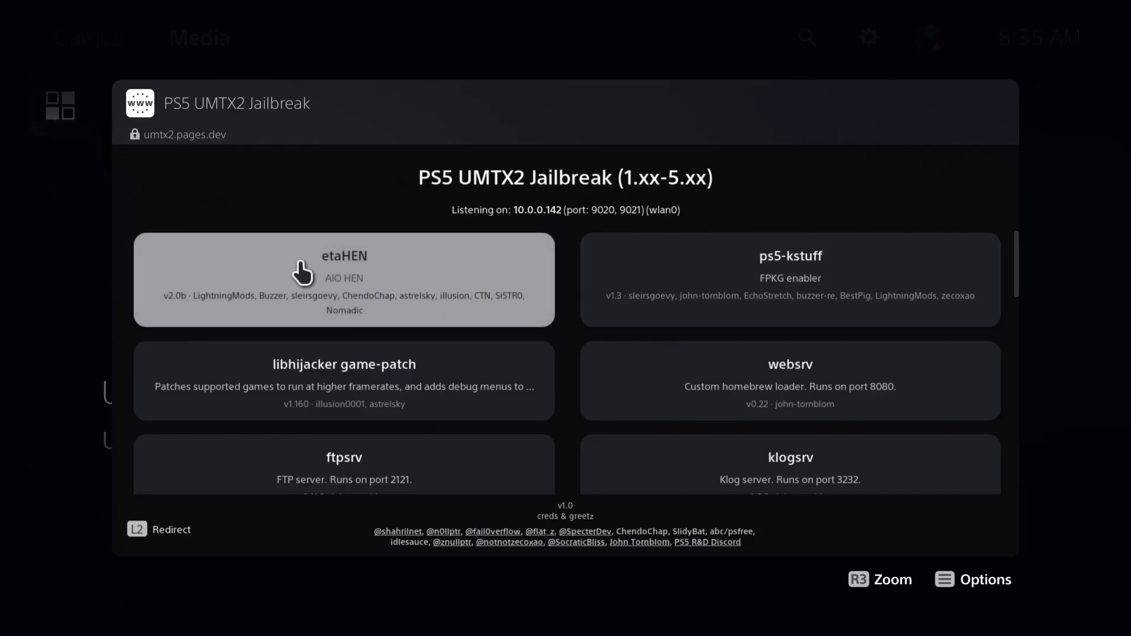
mouse_move(540, 310)
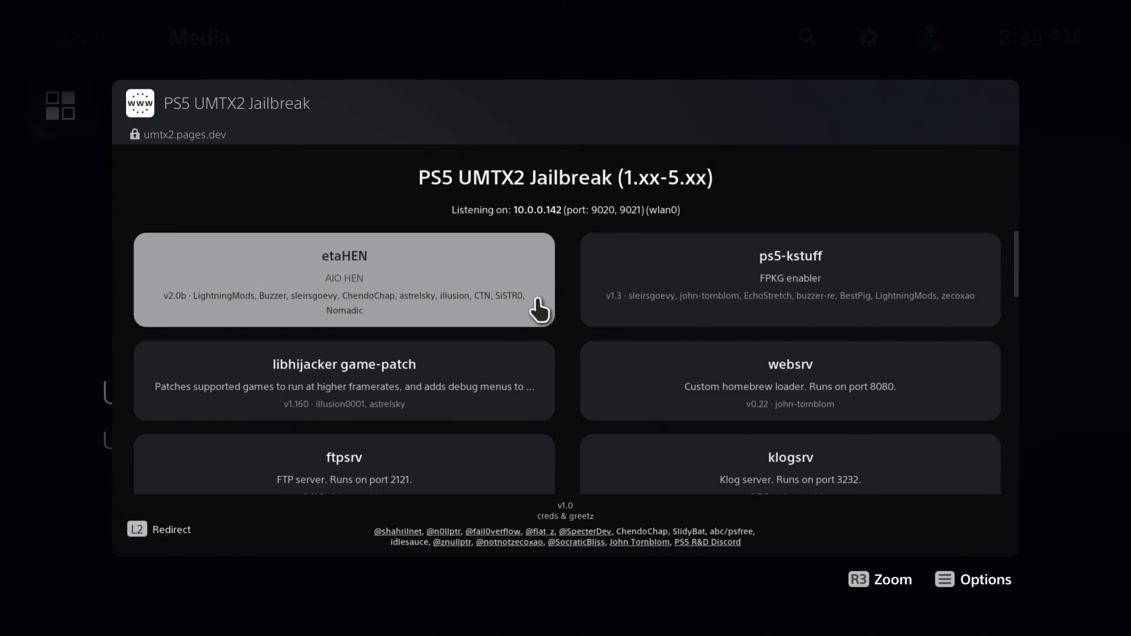
mouse_move(316, 290)
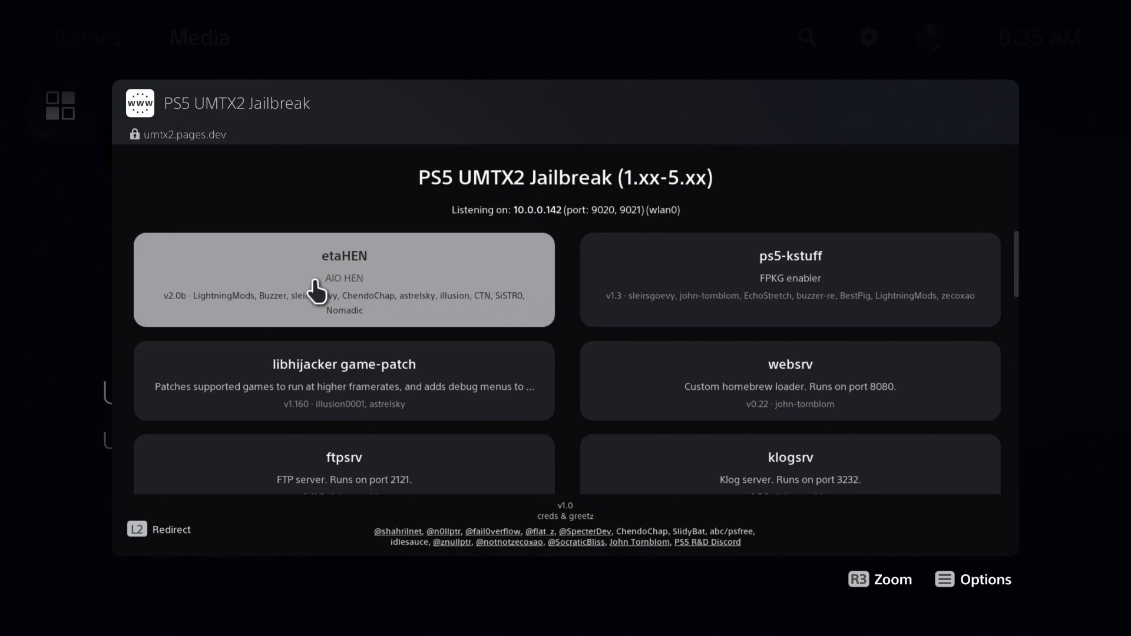
click(343, 279)
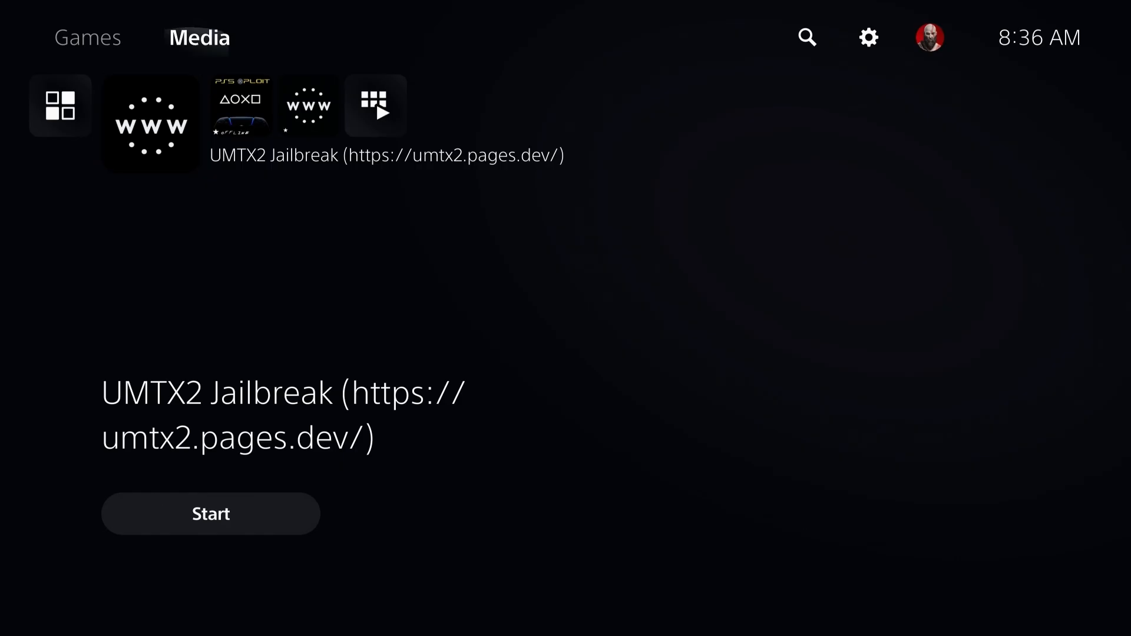
- Launch Itemzflow Game Manager from Games home and scroll through covers like Bloodborne, P.T., and Quake II
click(88, 37)
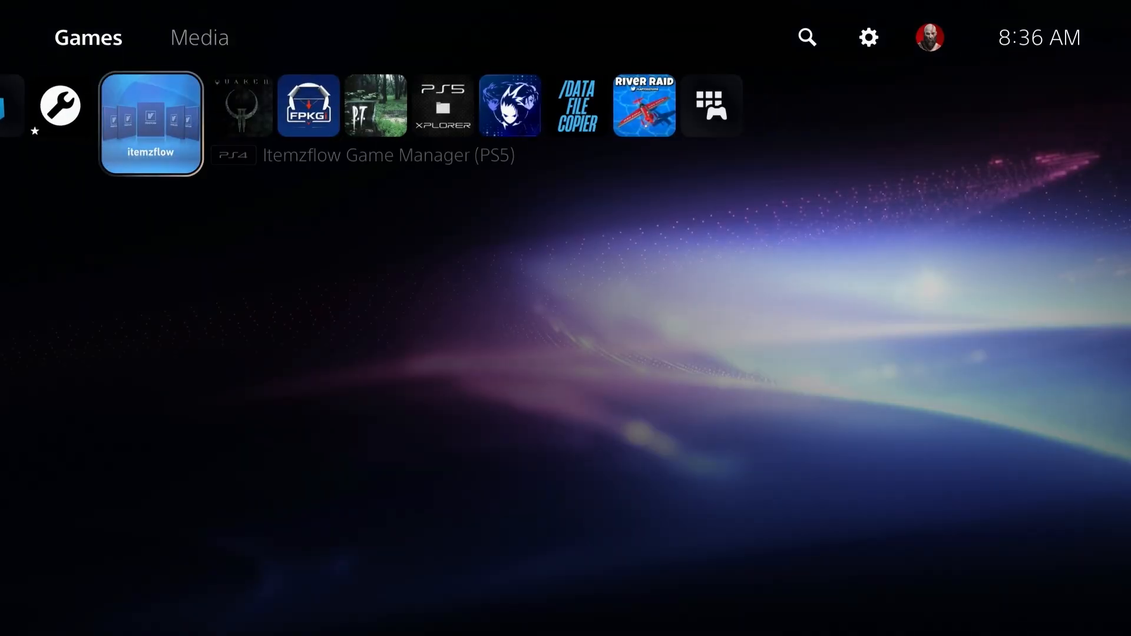
click(150, 122)
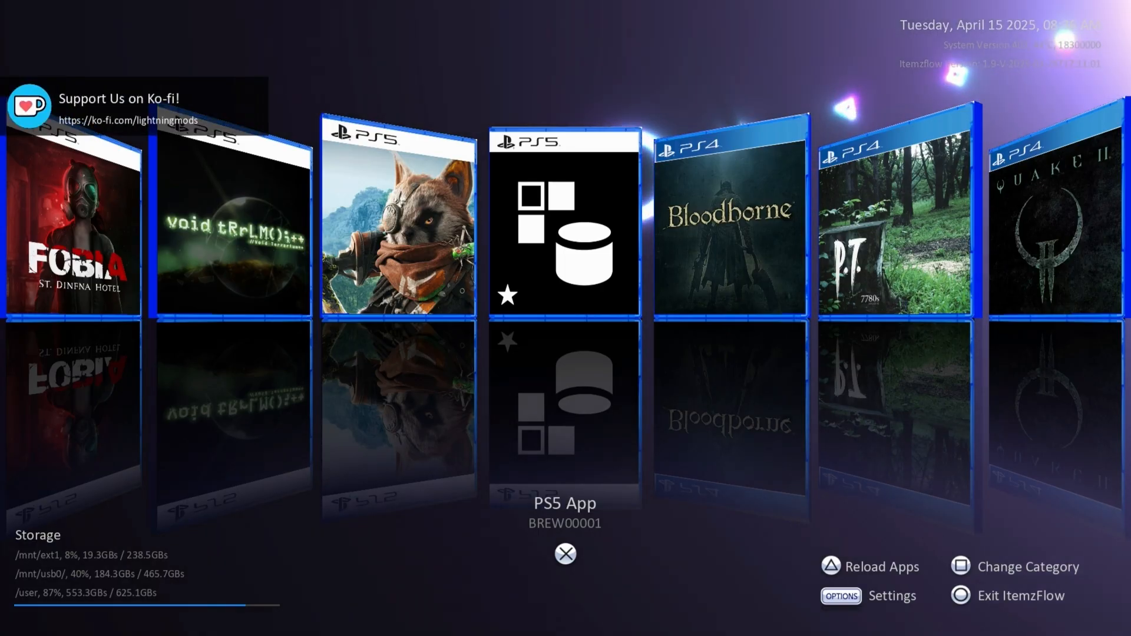
scroll(right, 3)
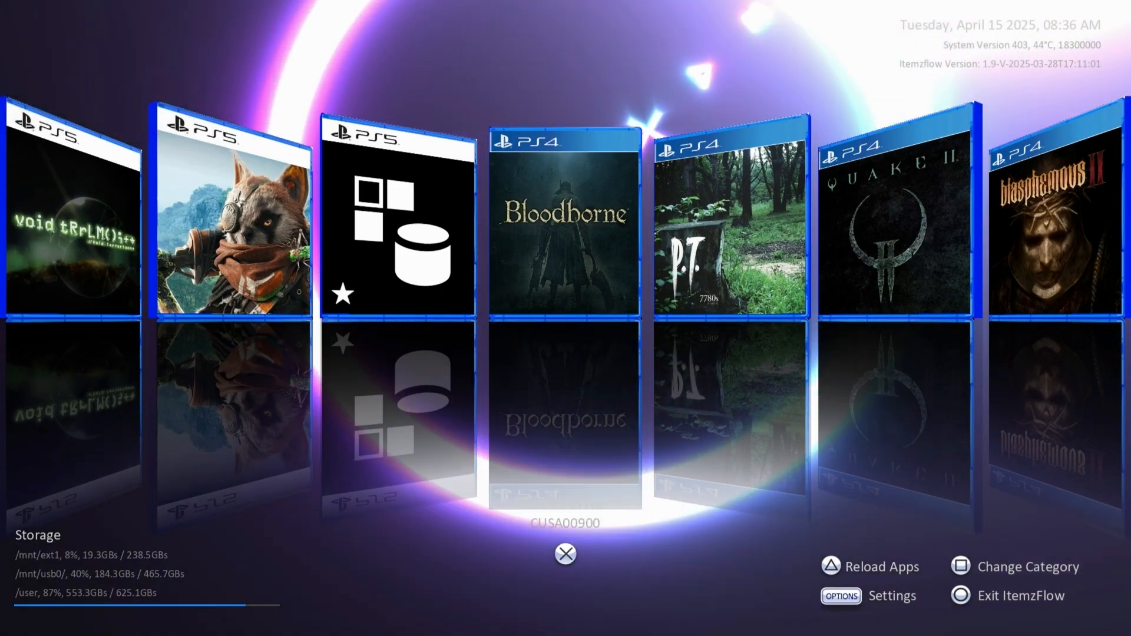
scroll(right, 3)
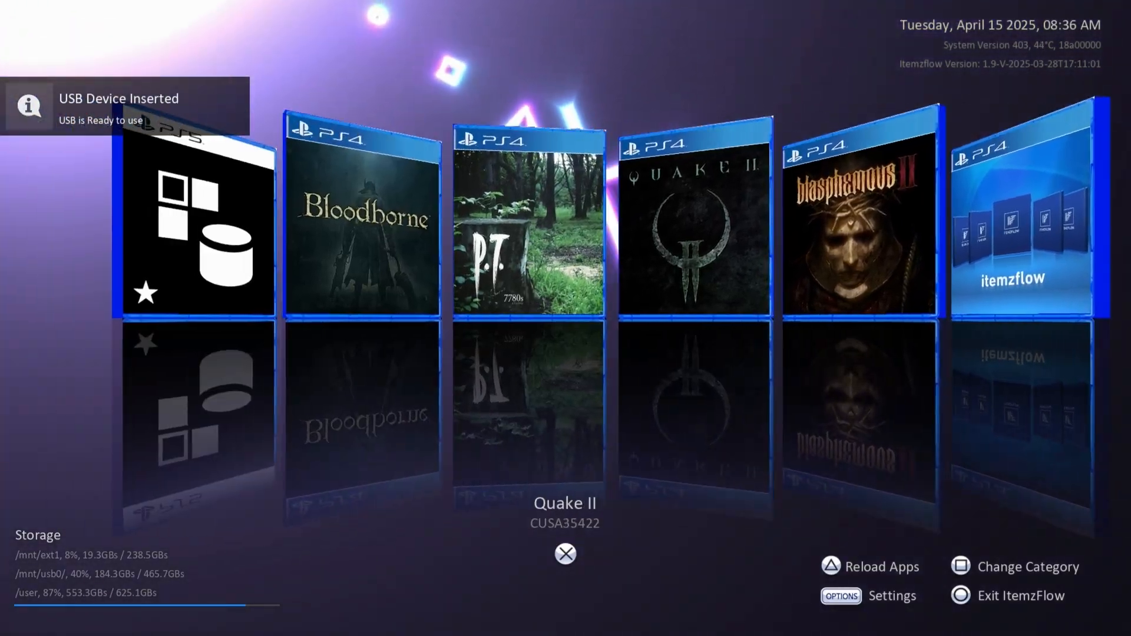
scroll(left, 3)
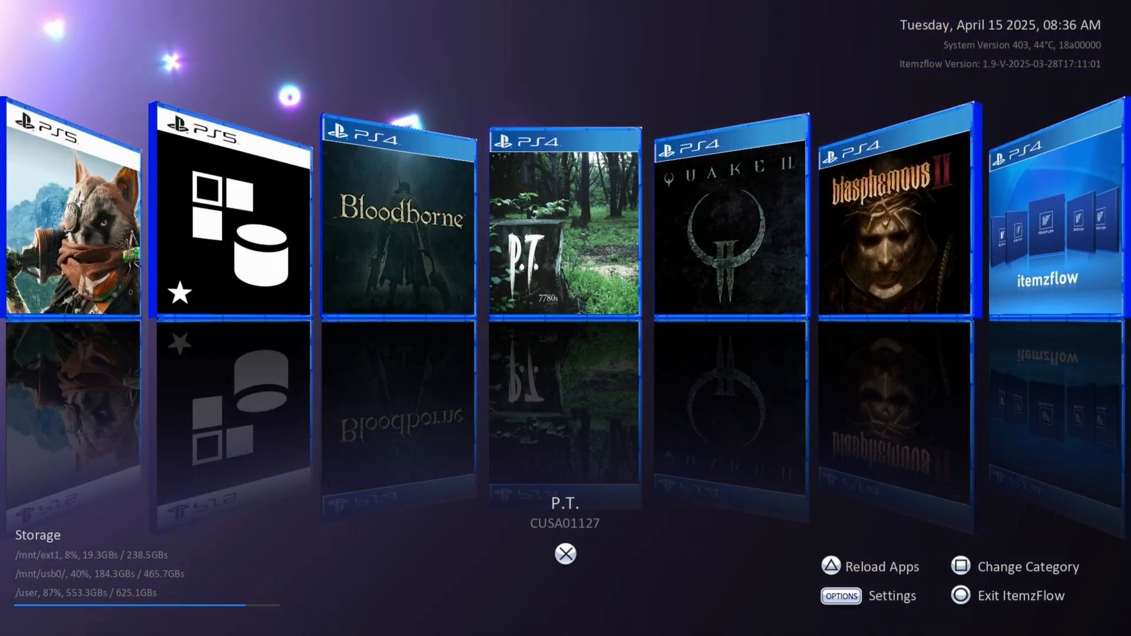